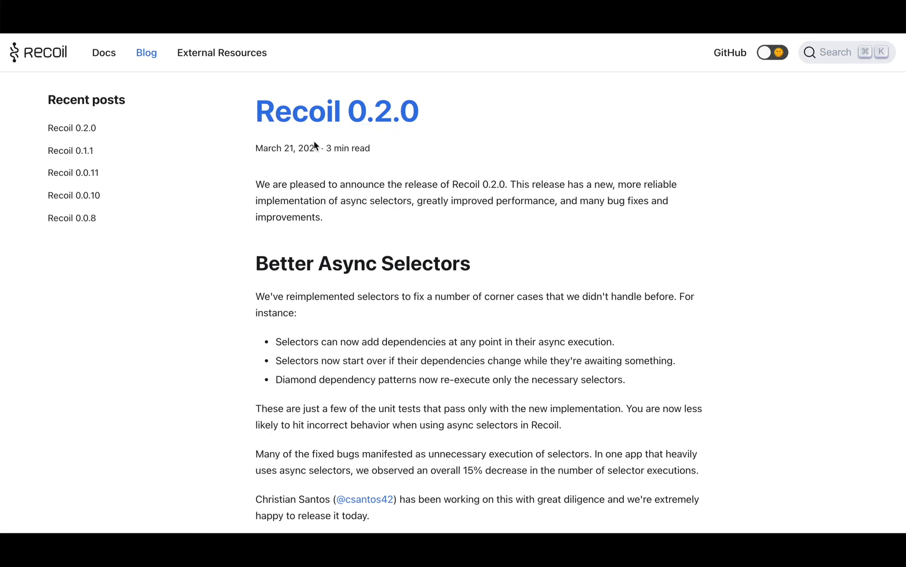
# - Scroll down the blog post and clear the highlight on the three bullets
pyautogui.scroll(-3)
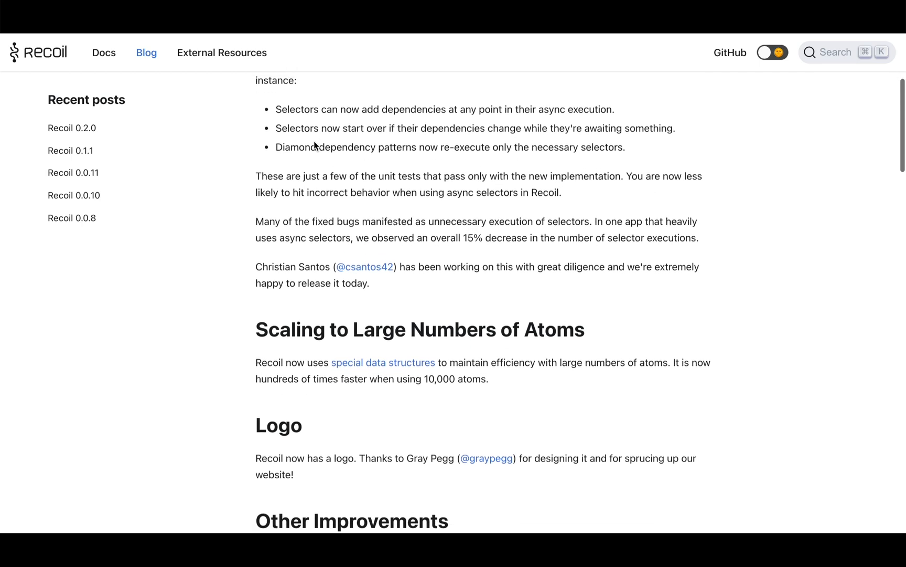
pyautogui.scroll(-3)
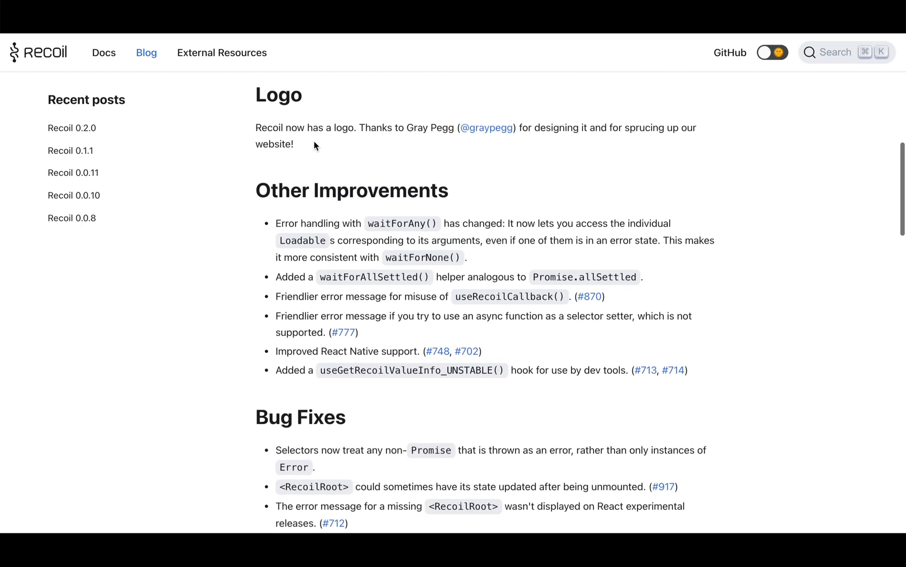
pyautogui.scroll(-3)
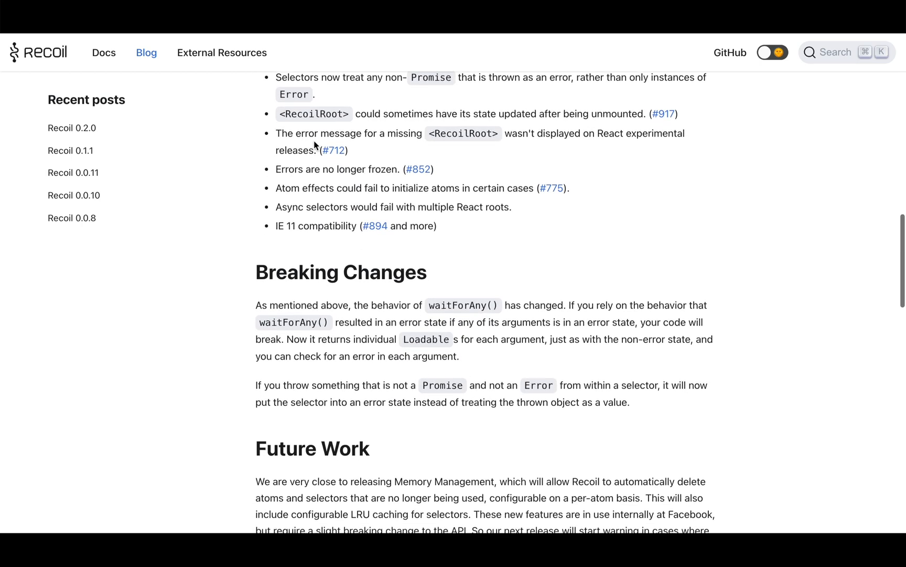
pyautogui.scroll(-3)
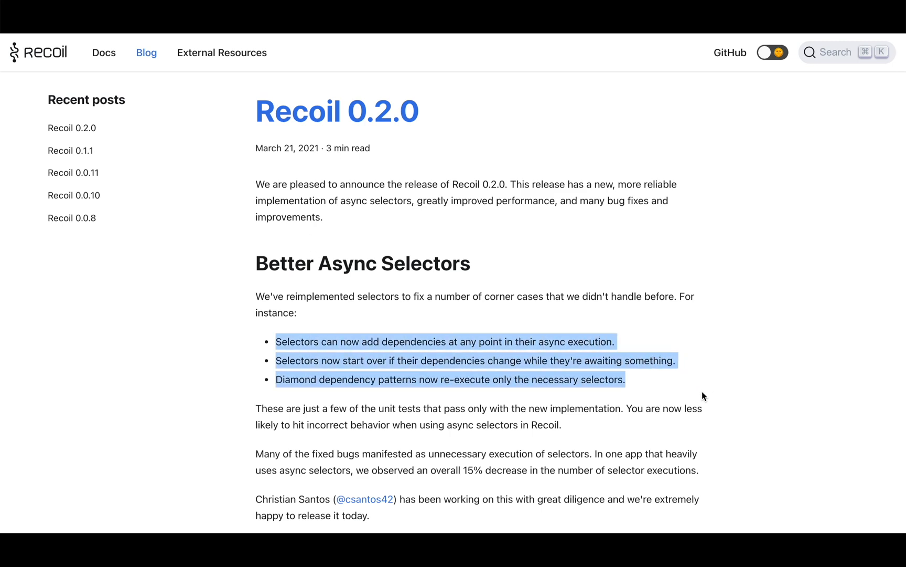
pyautogui.click(704, 396)
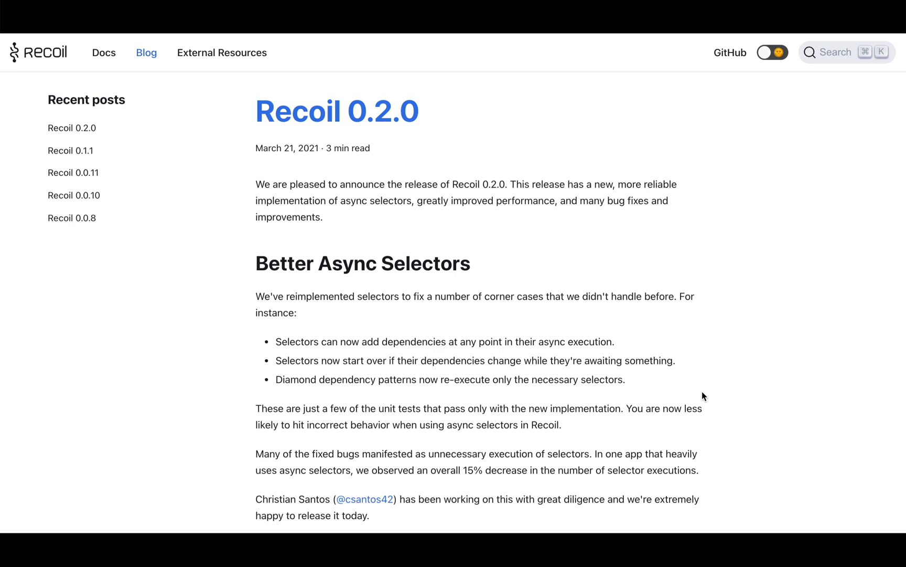
pyautogui.moveTo(276, 348)
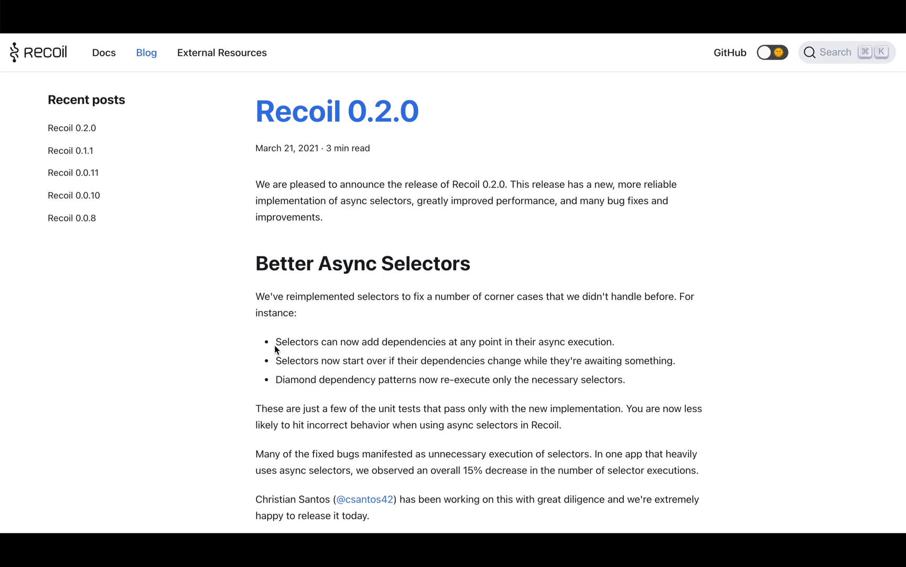
# - Highlight 'reimplemented selectors' and the bullet about adding dependencies during async execution
pyautogui.moveTo(418, 201); pyautogui.dragTo(552, 200)
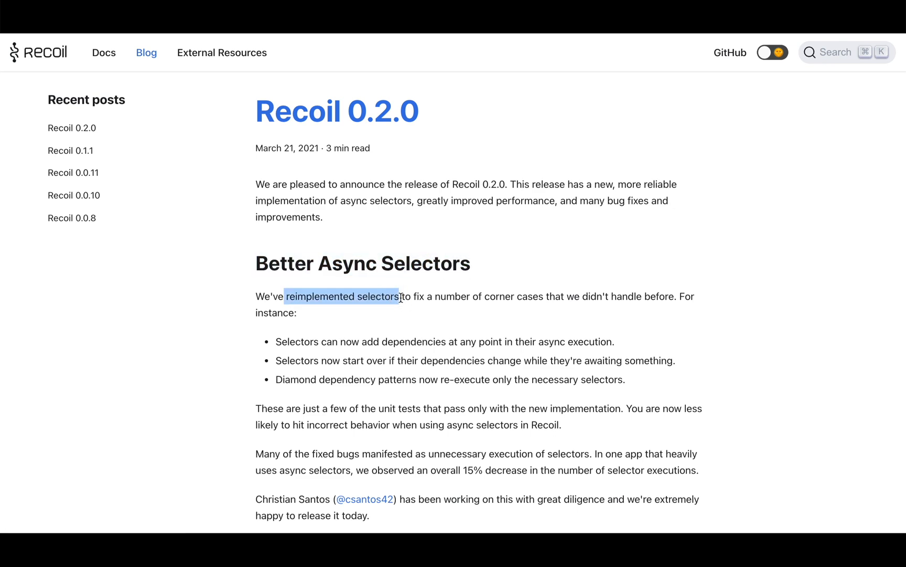
pyautogui.scroll(-3)
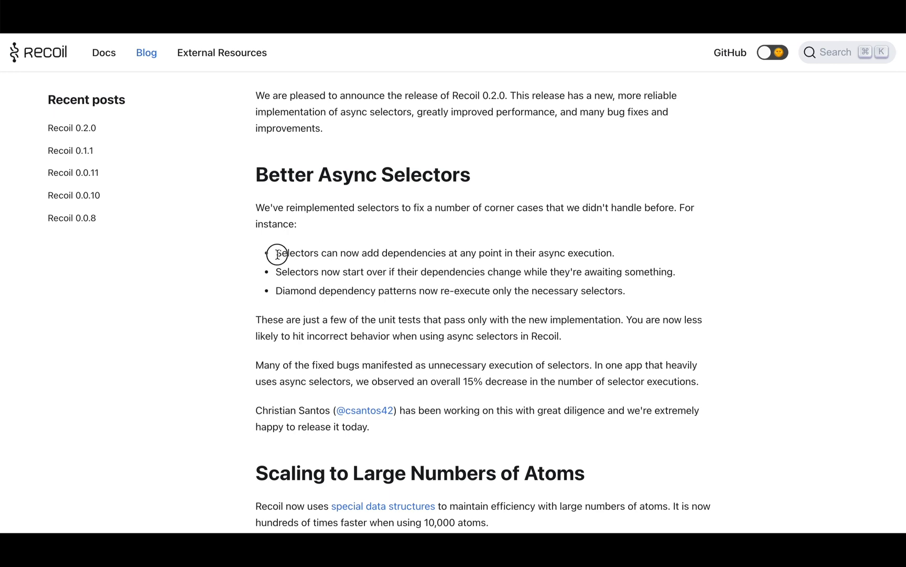
pyautogui.moveTo(275, 253); pyautogui.dragTo(614, 253)
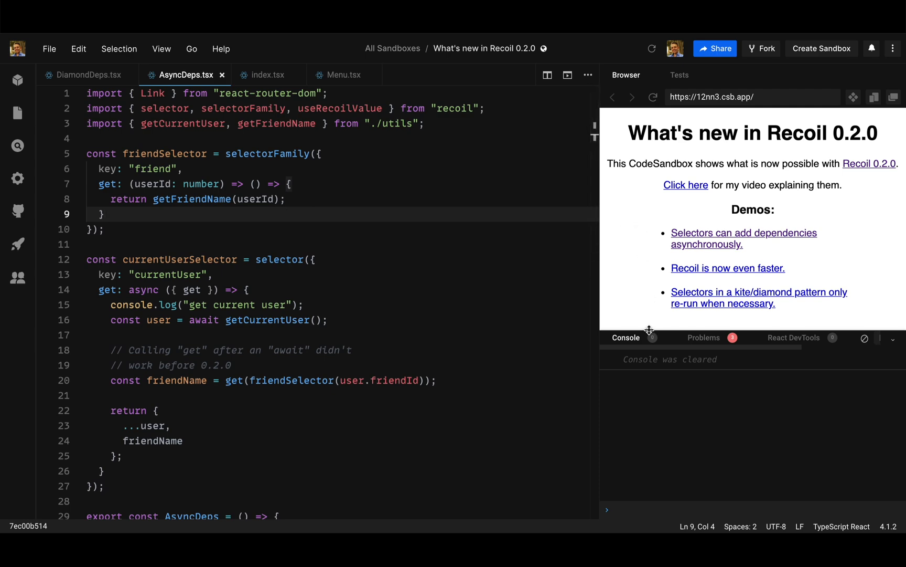
pyautogui.moveTo(651, 333)
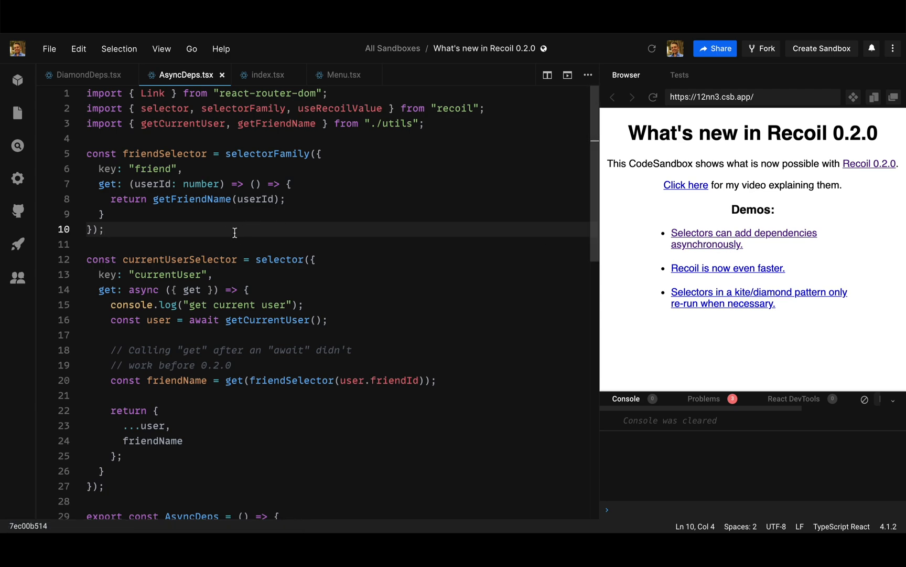
pyautogui.scroll(-3)
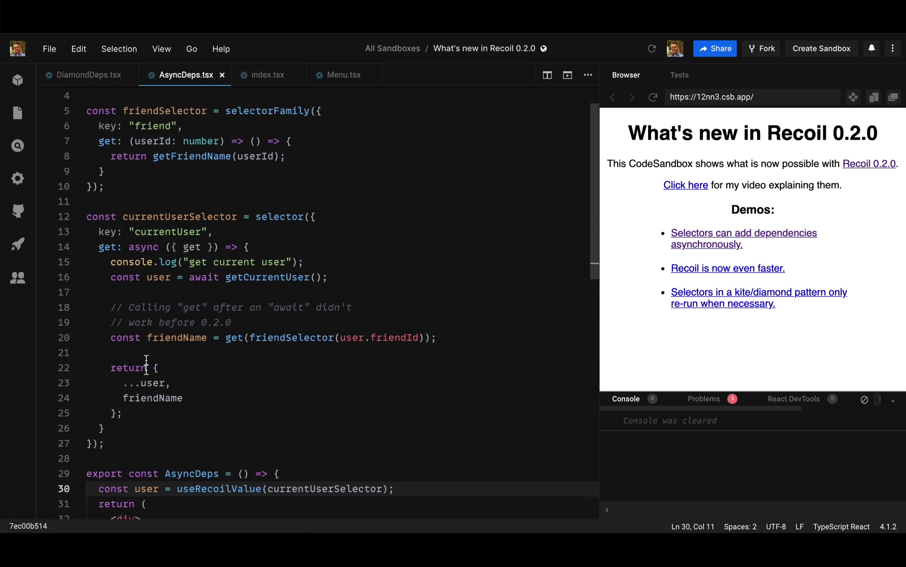
pyautogui.scroll(-3)
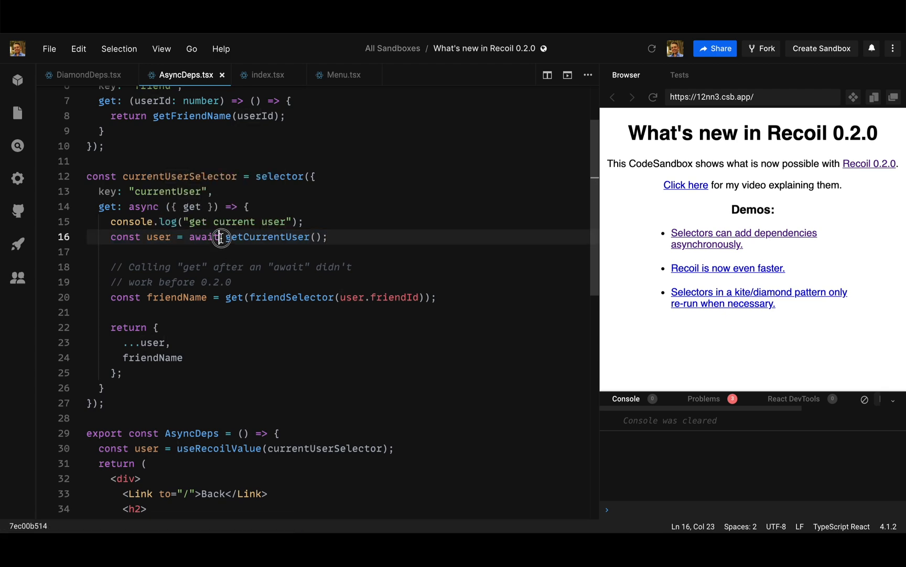
pyautogui.doubleClick(157, 237)
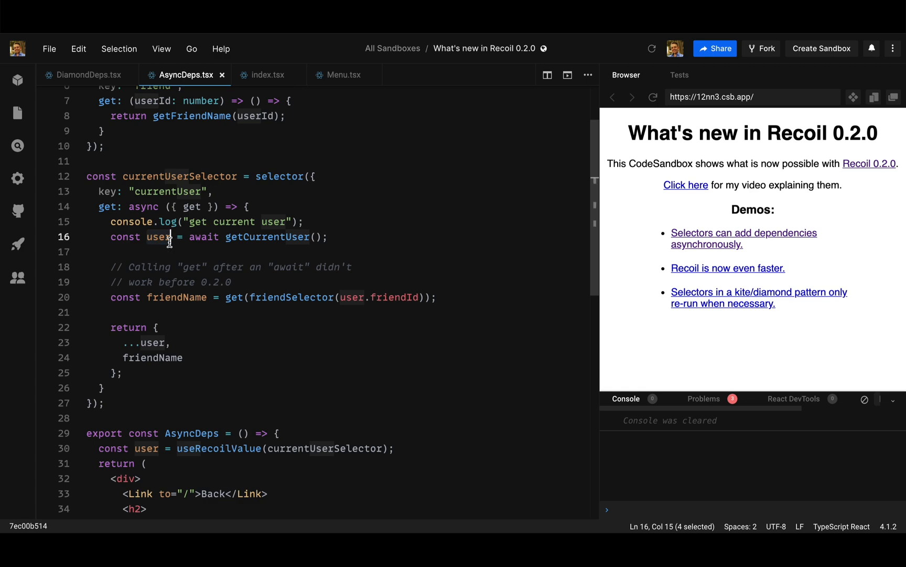
pyautogui.doubleClick(291, 298)
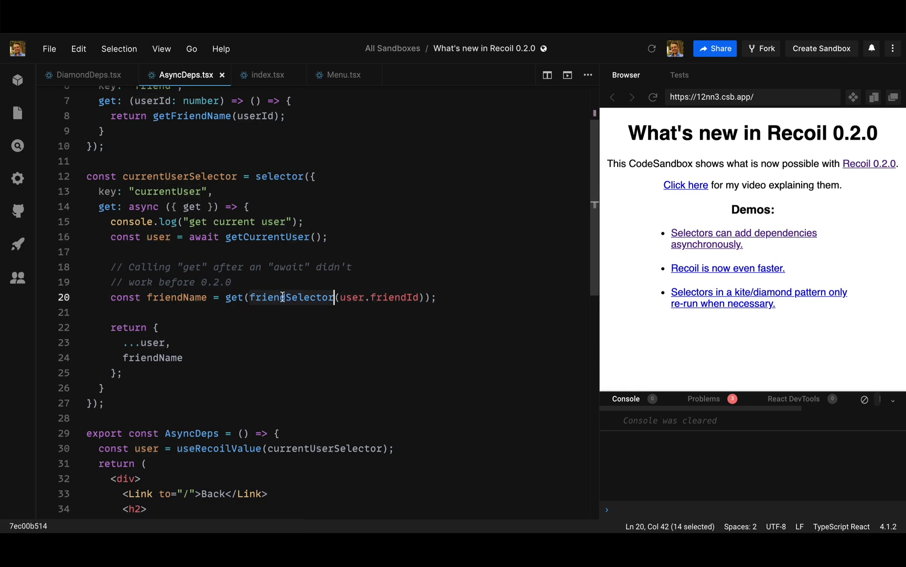
pyautogui.moveTo(327, 297)
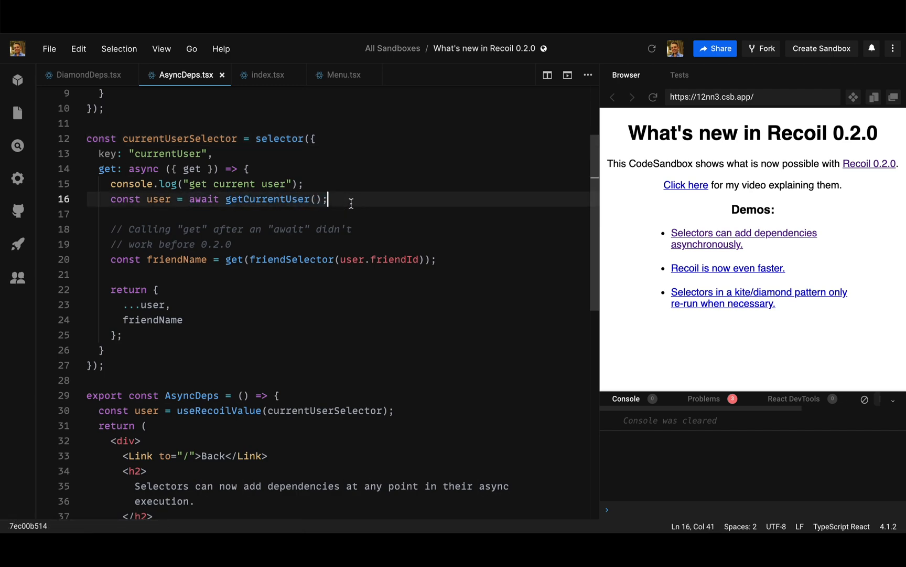
pyautogui.moveTo(714, 241)
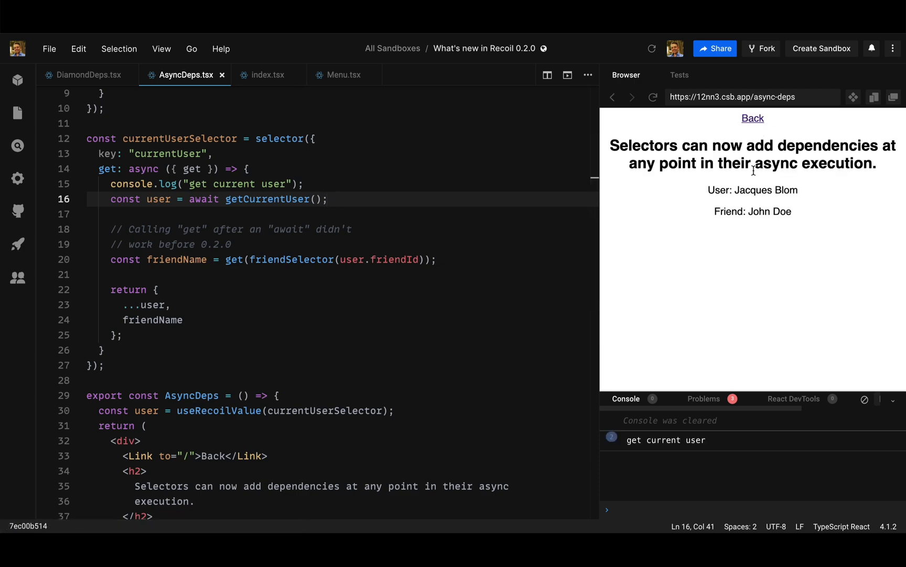
# - Highlight the user line in the async demo output, then switch recoil to 0.1.3
pyautogui.doubleClick(753, 190)
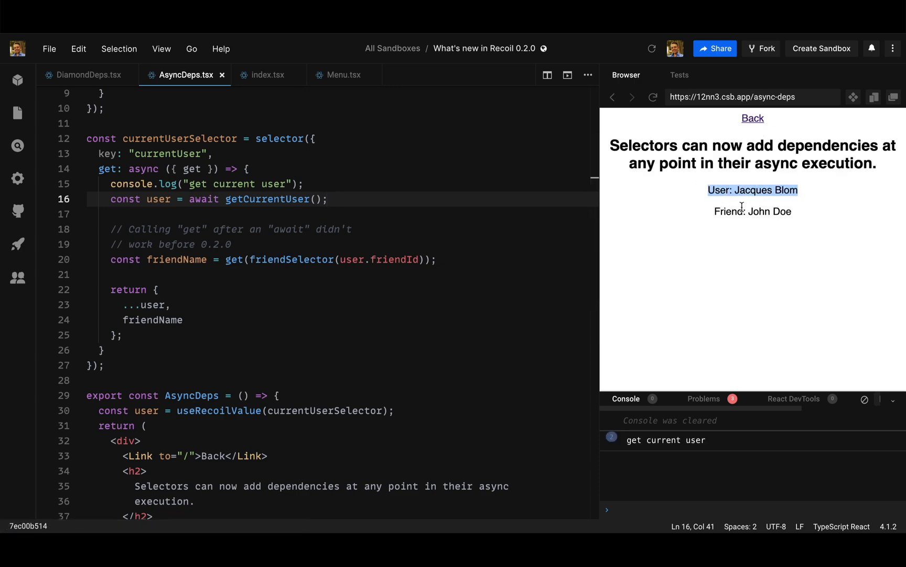
pyautogui.scroll(-3)
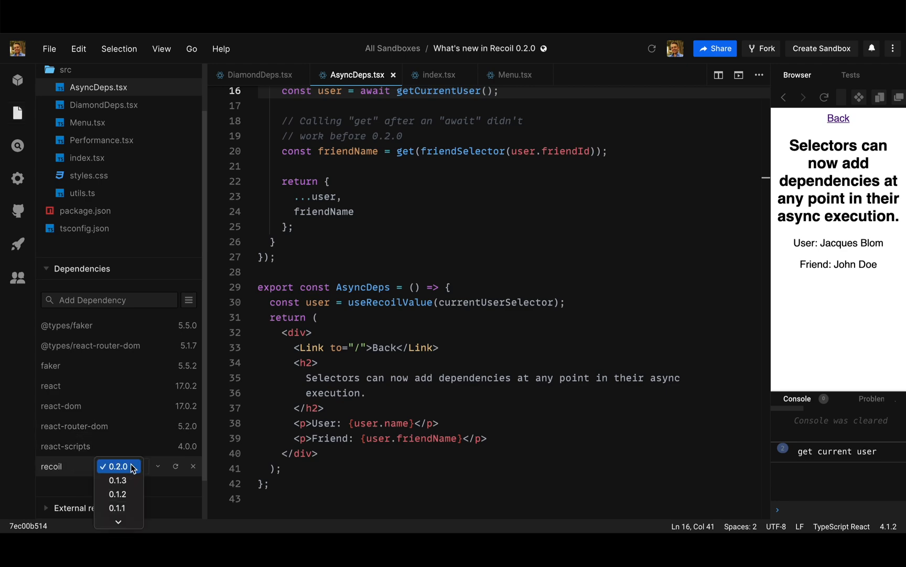
pyautogui.click(117, 480)
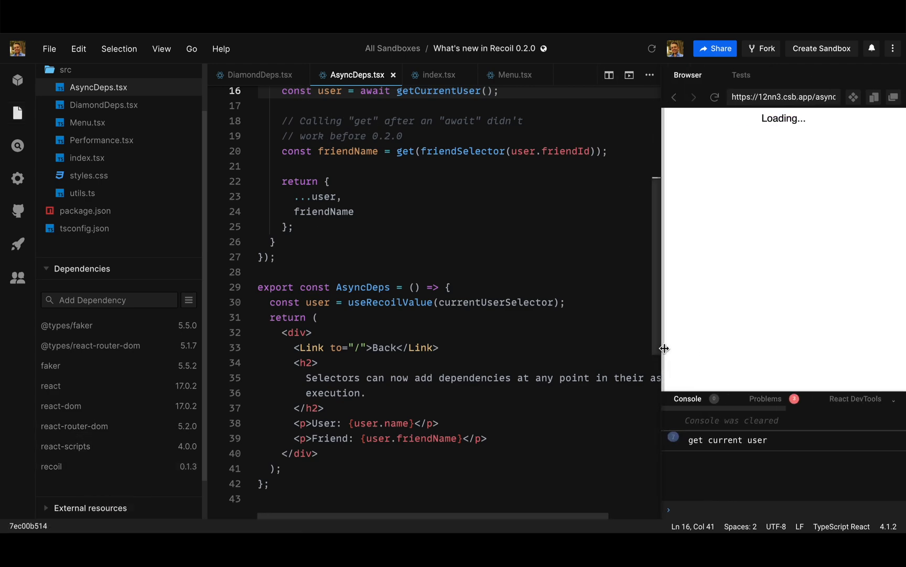
pyautogui.doubleClick(783, 118)
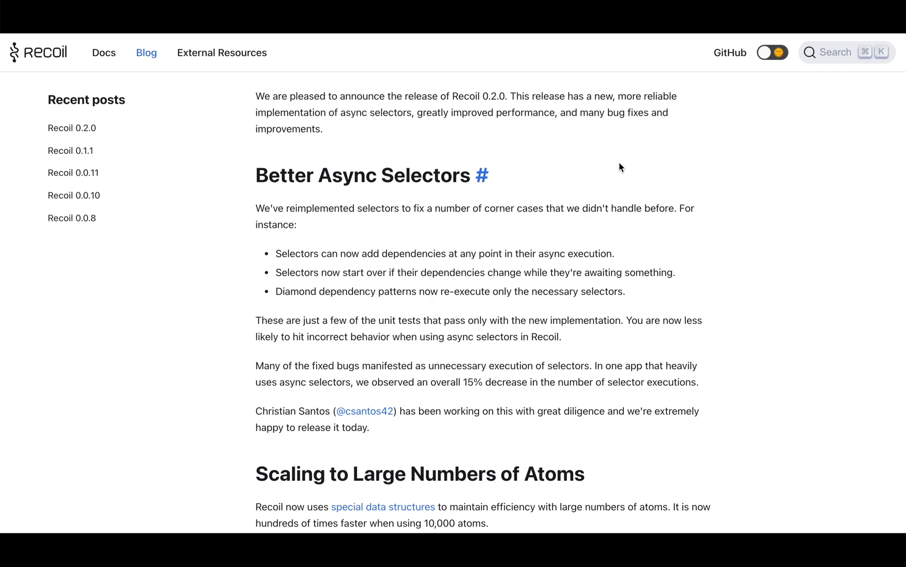
# - Highlight the selectors-starting-over bullet, clear it, then highlight the 'Diamond dependency' bullet
pyautogui.moveTo(275, 272); pyautogui.dragTo(665, 272)
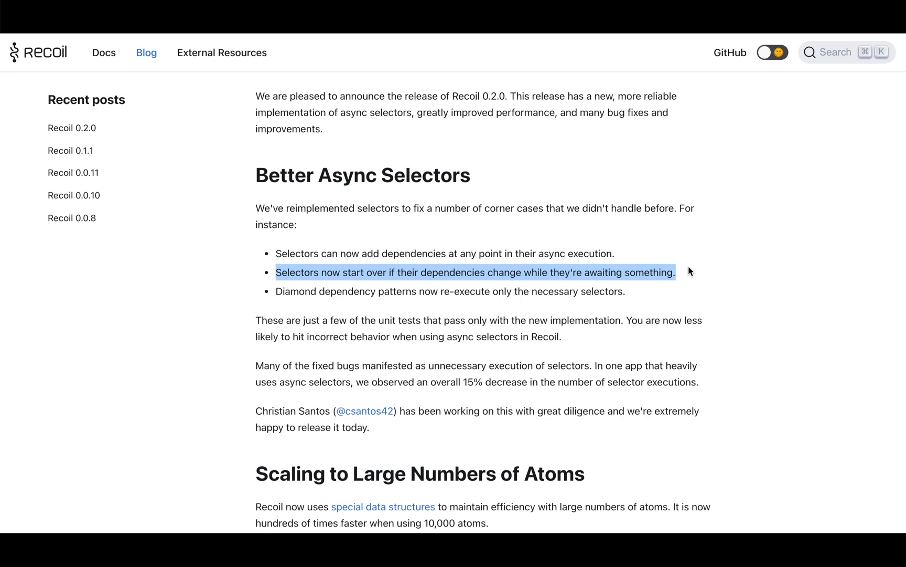
pyautogui.click(691, 271)
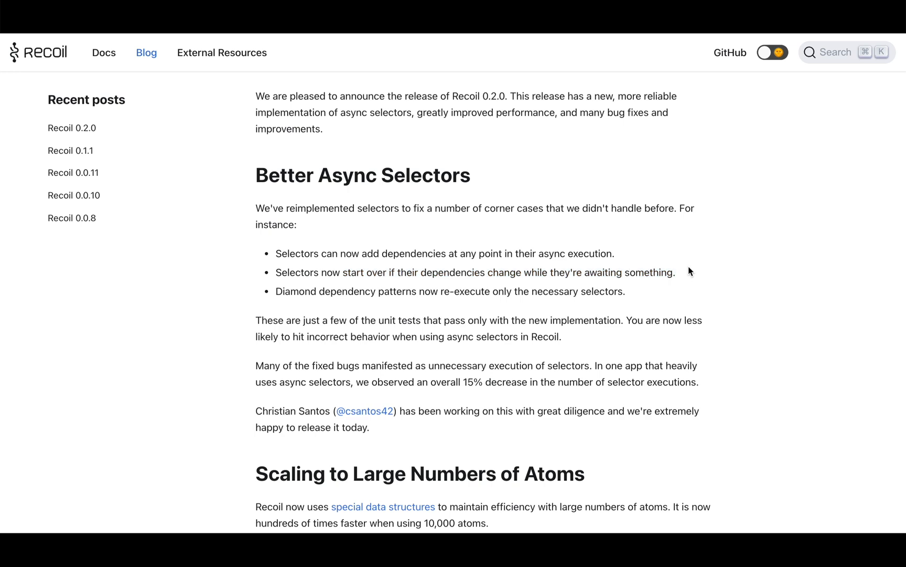
pyautogui.moveTo(275, 291)
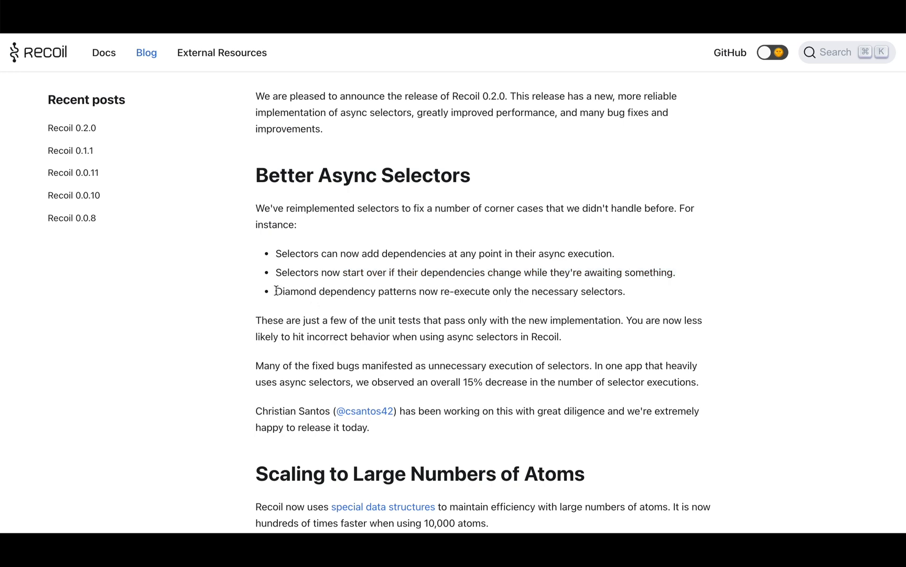
pyautogui.moveTo(276, 290); pyautogui.dragTo(381, 291)
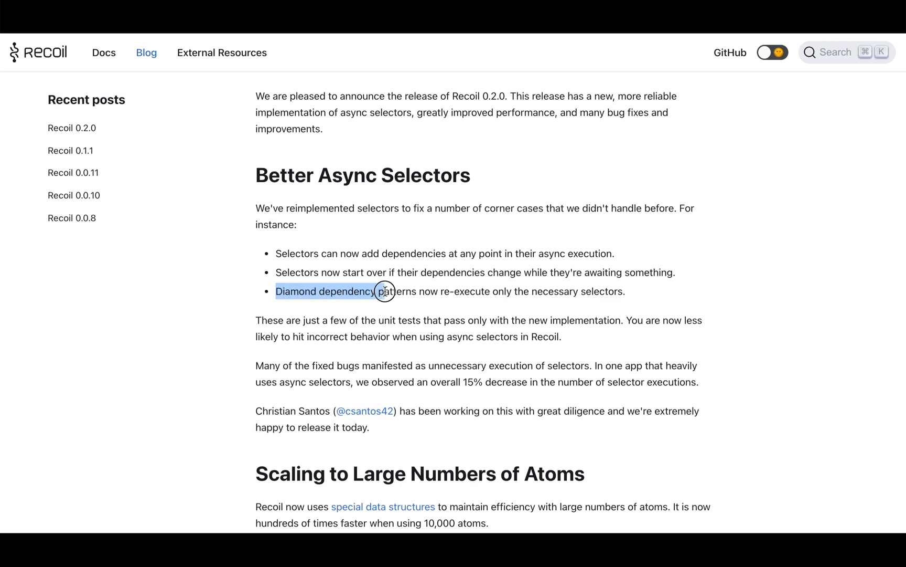
pyautogui.moveTo(385, 290); pyautogui.dragTo(621, 290)
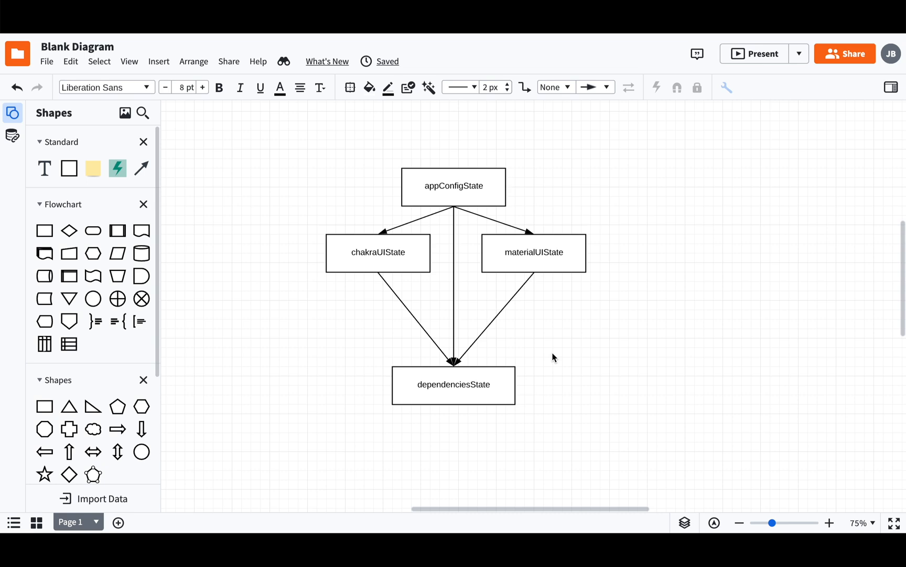
# - Point out appConfigState, materialUIState and chakraUIState, then select the direct arrow into dependenciesState
pyautogui.click(453, 186)
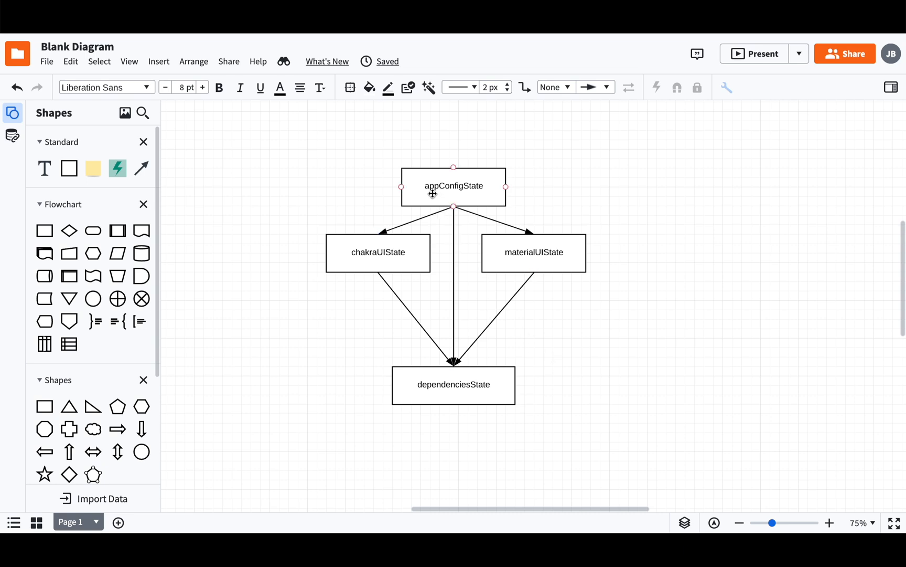
pyautogui.click(453, 185)
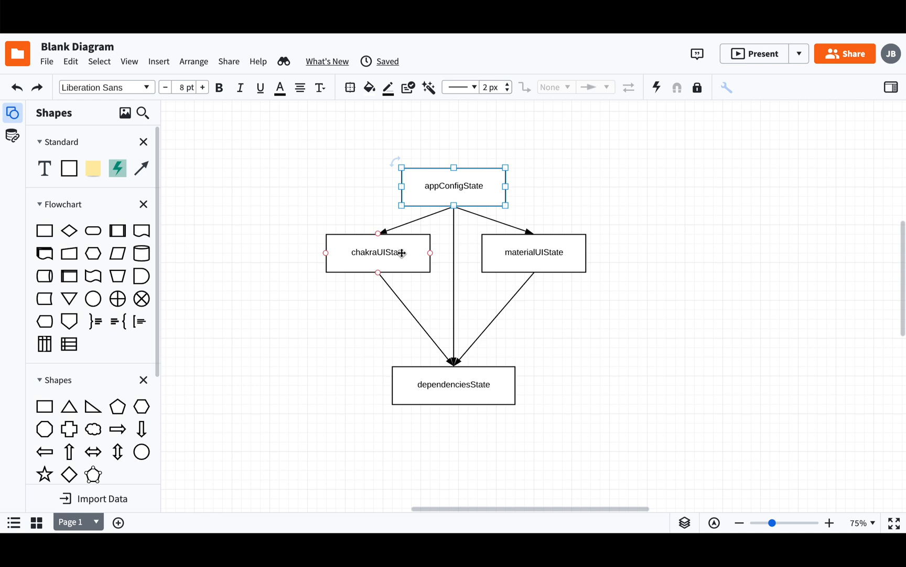
pyautogui.click(533, 252)
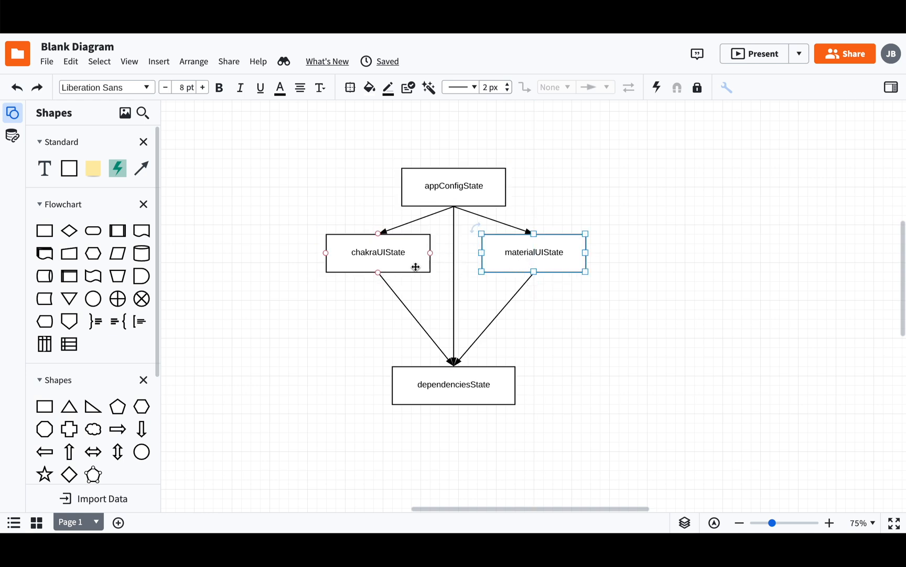
pyautogui.click(559, 286)
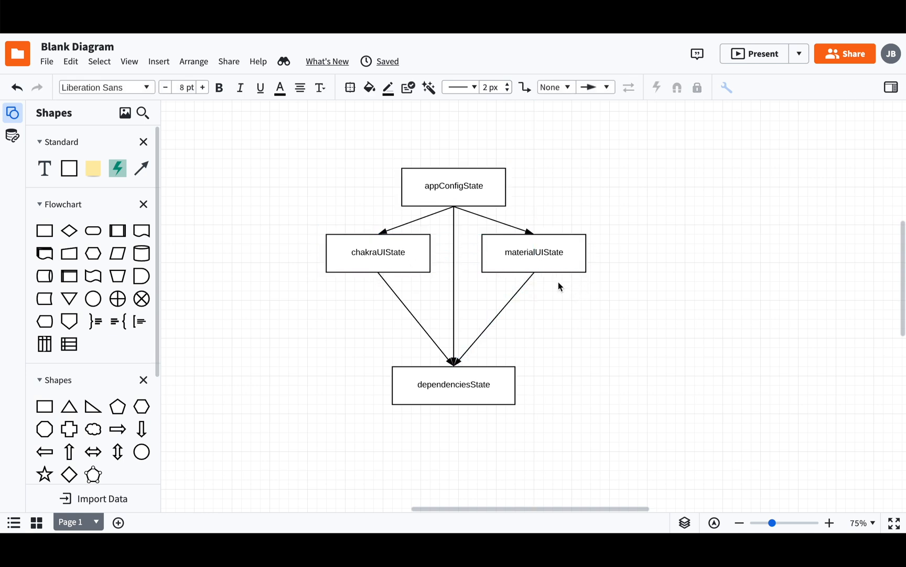
pyautogui.click(534, 252)
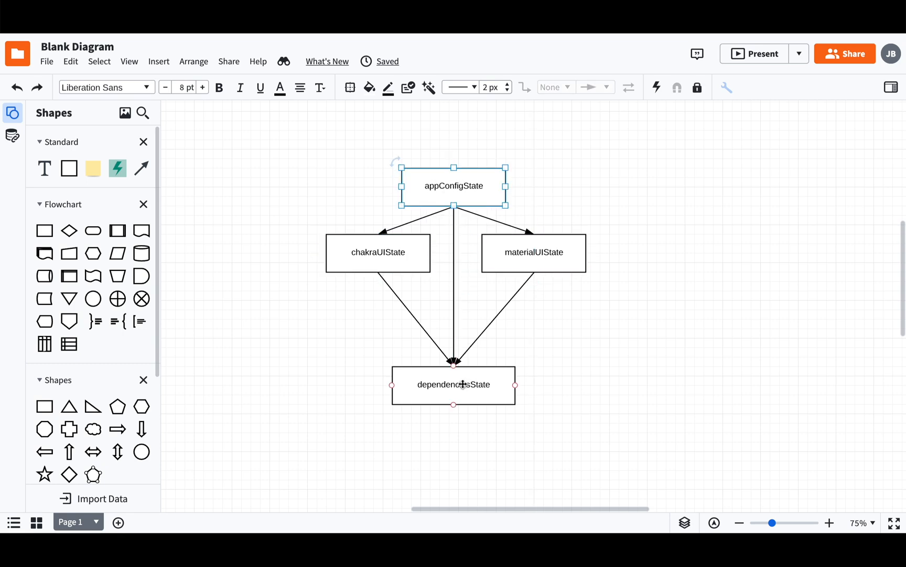
pyautogui.click(378, 251)
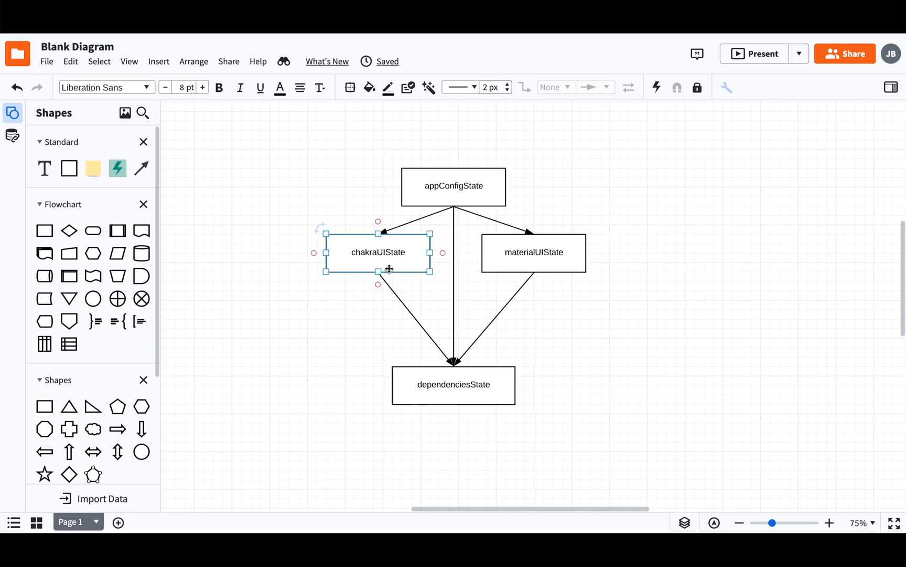
pyautogui.click(463, 277)
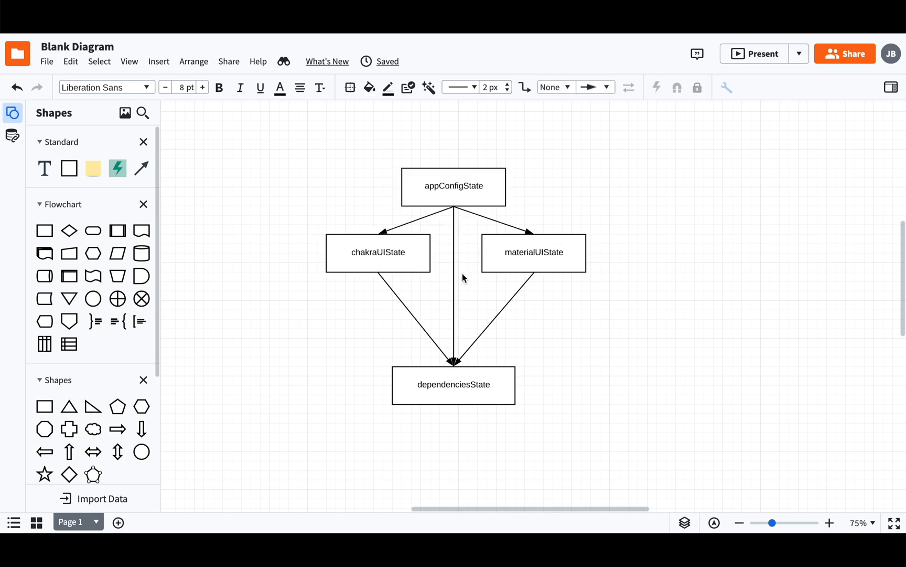
pyautogui.click(453, 283)
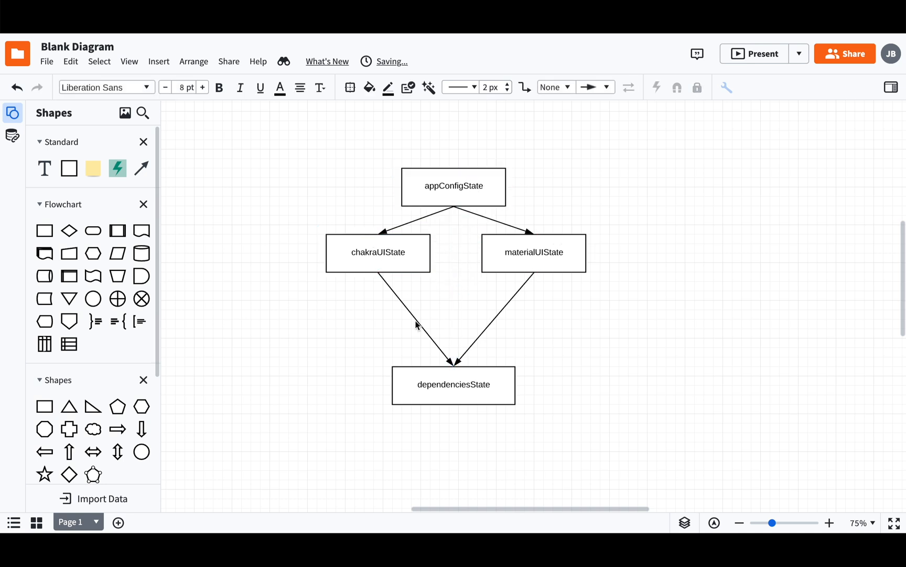
pyautogui.click(378, 252)
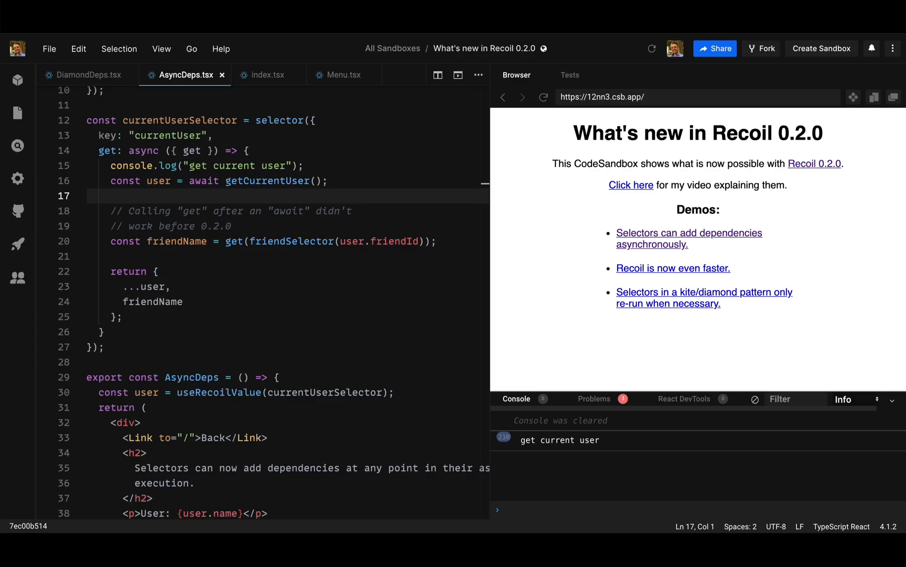
# - Switch to DiamondDeps.tsx and highlight the appDependenciesState selector name
pyautogui.click(17, 112)
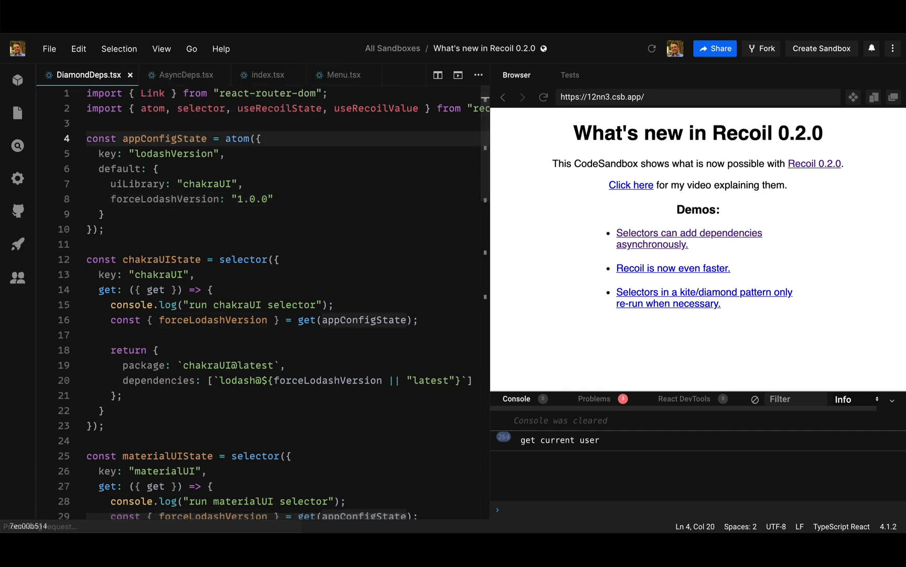
pyautogui.doubleClick(165, 139)
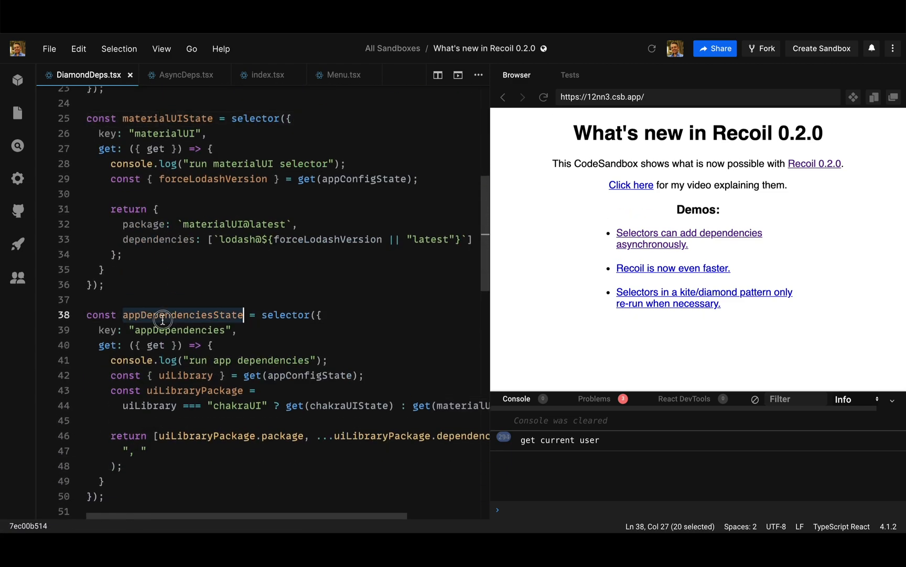
pyautogui.scroll(-3)
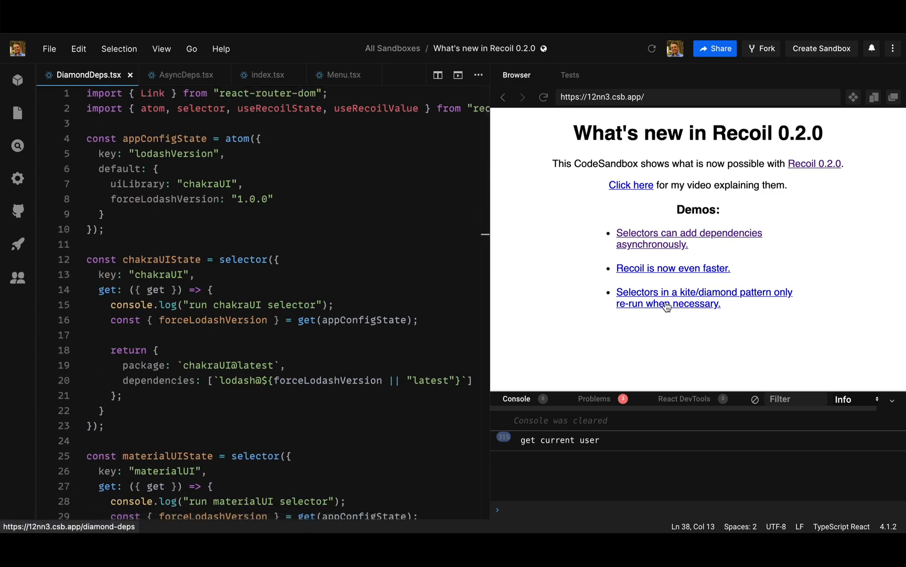
# - Open the kite/diamond pattern demo and switch its UI library from Chakra UI to Material UI
pyautogui.click(668, 298)
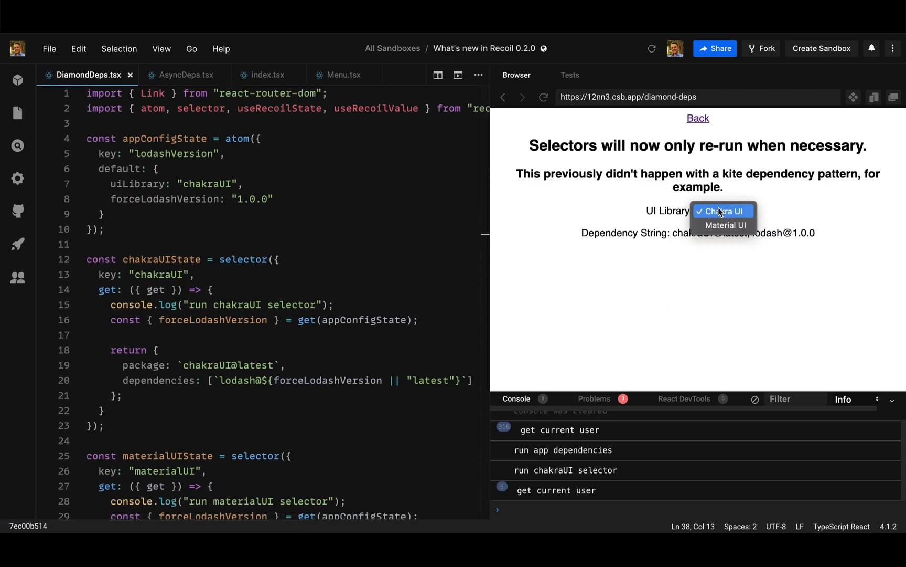
pyautogui.click(723, 211)
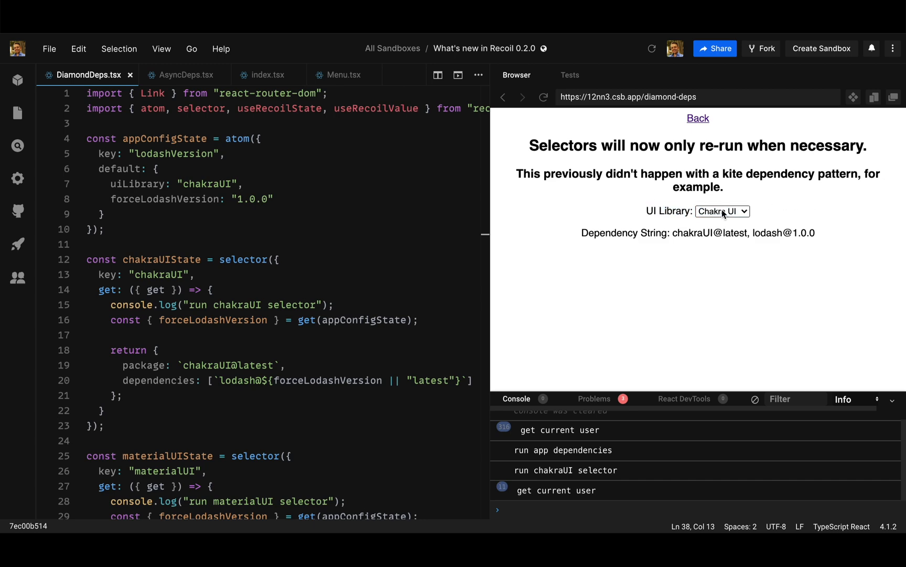
pyautogui.click(722, 210)
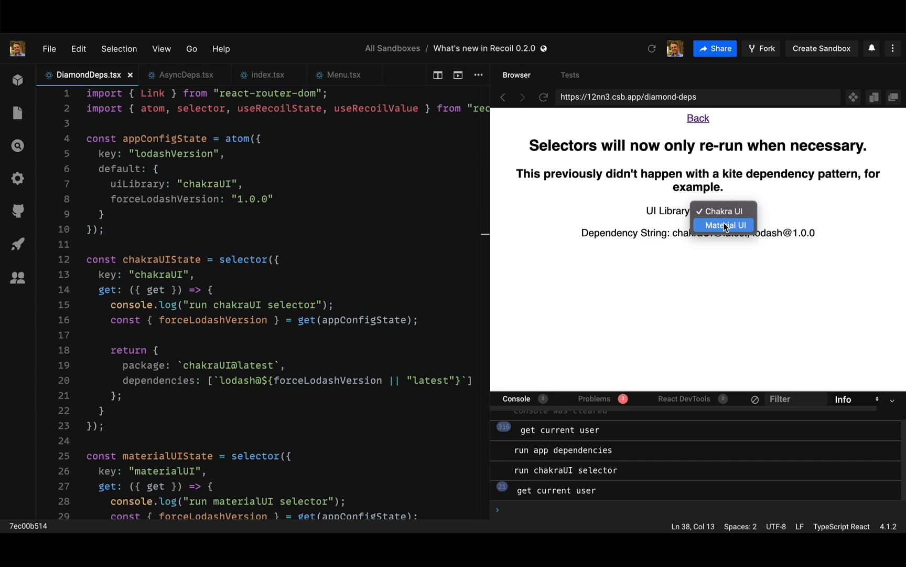
pyautogui.click(723, 211)
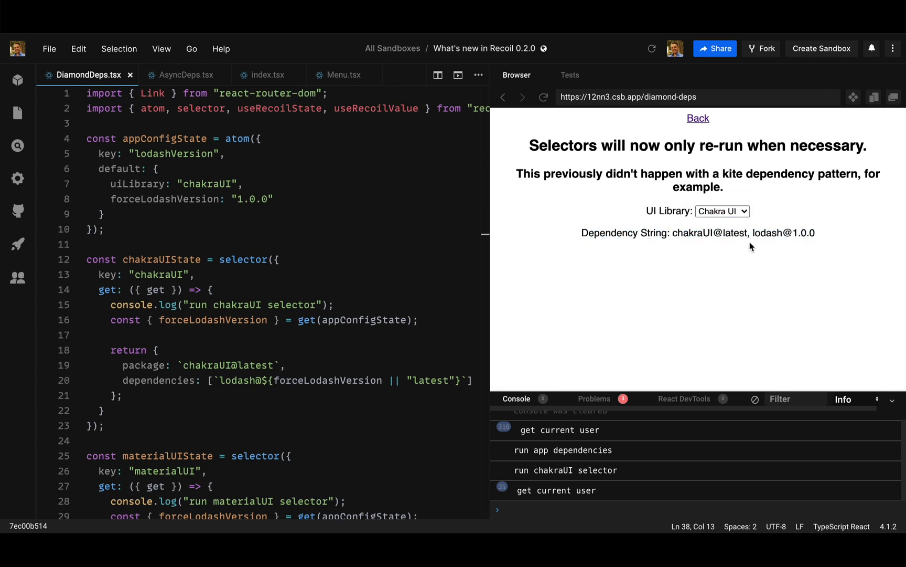
pyautogui.click(722, 211)
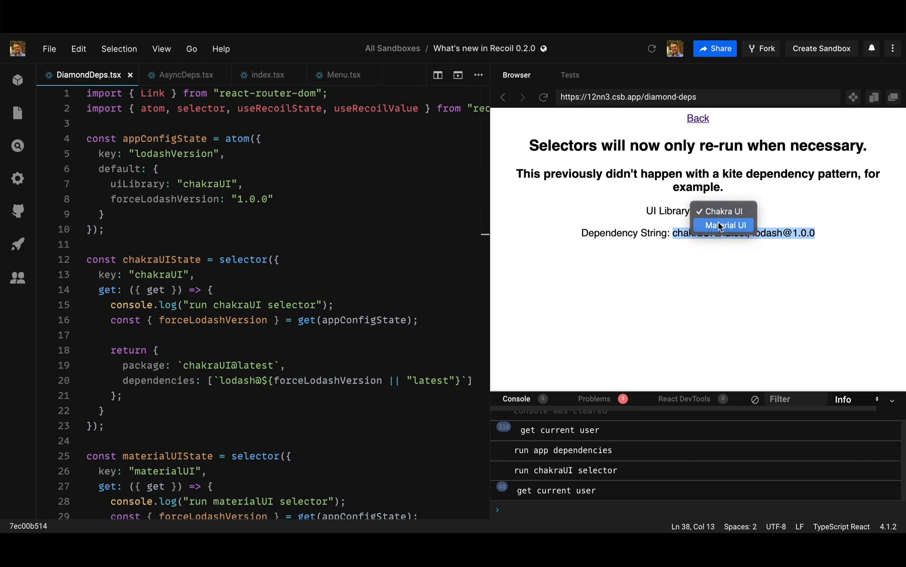
pyautogui.click(725, 225)
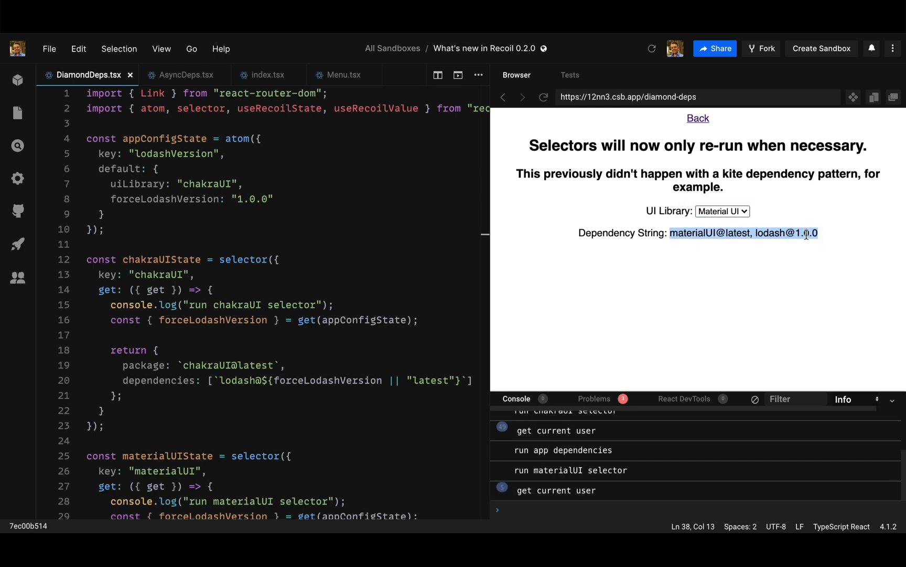
pyautogui.click(722, 211)
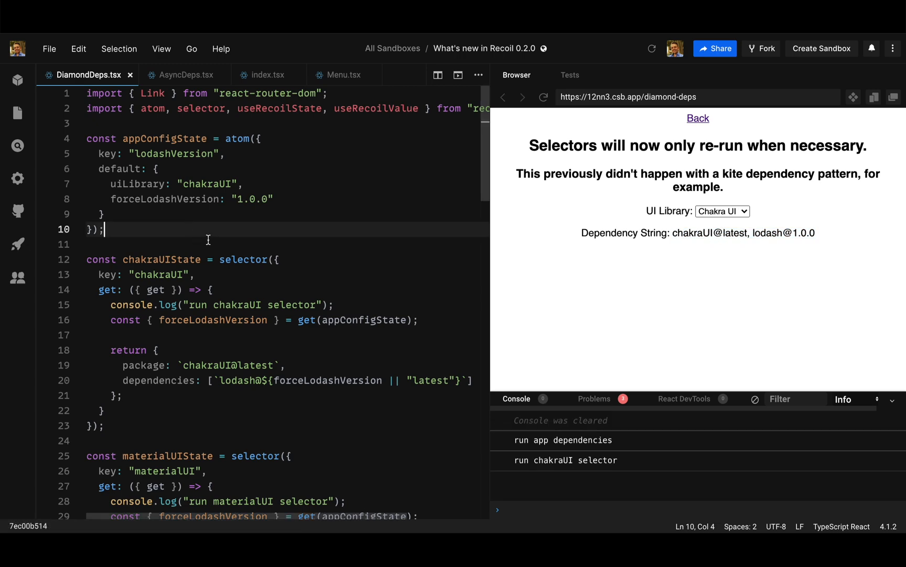
pyautogui.doubleClick(157, 139)
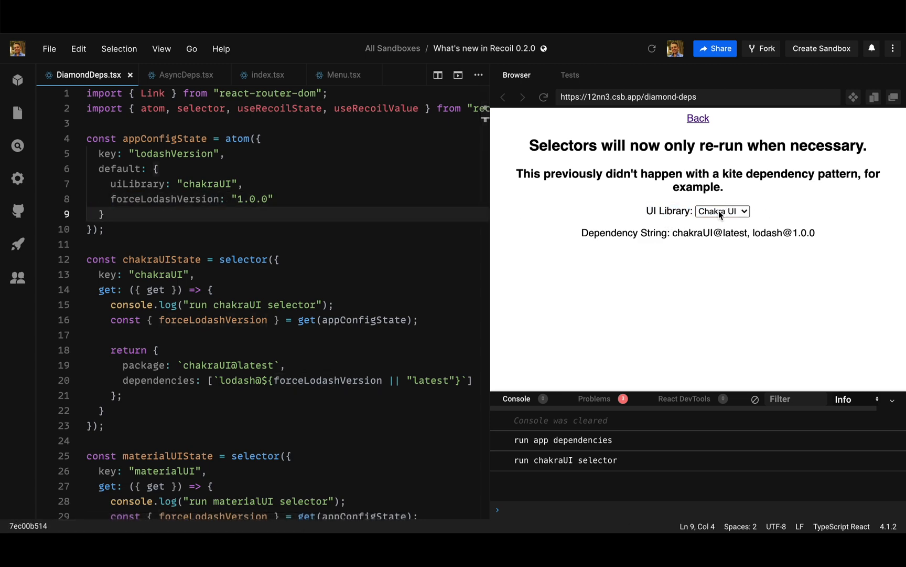
pyautogui.scroll(-3)
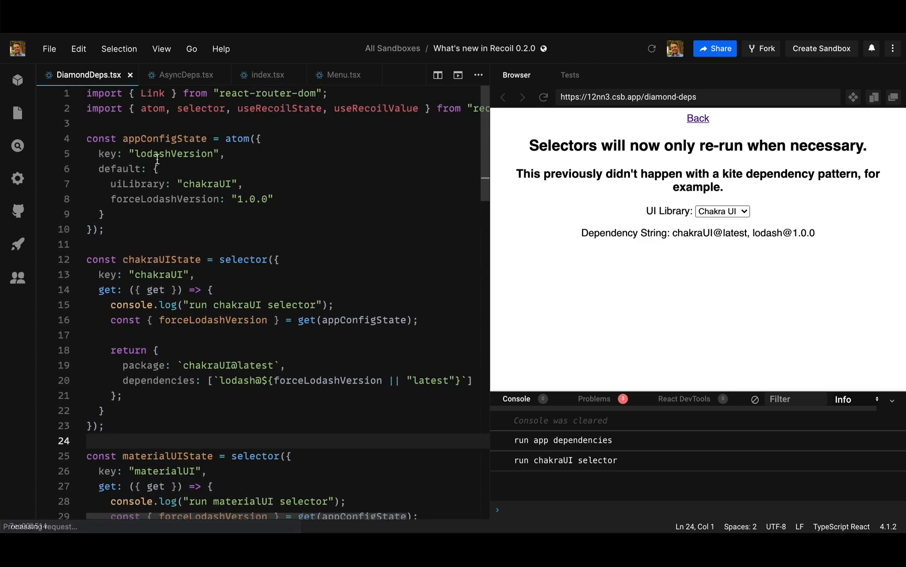
pyautogui.scroll(-3)
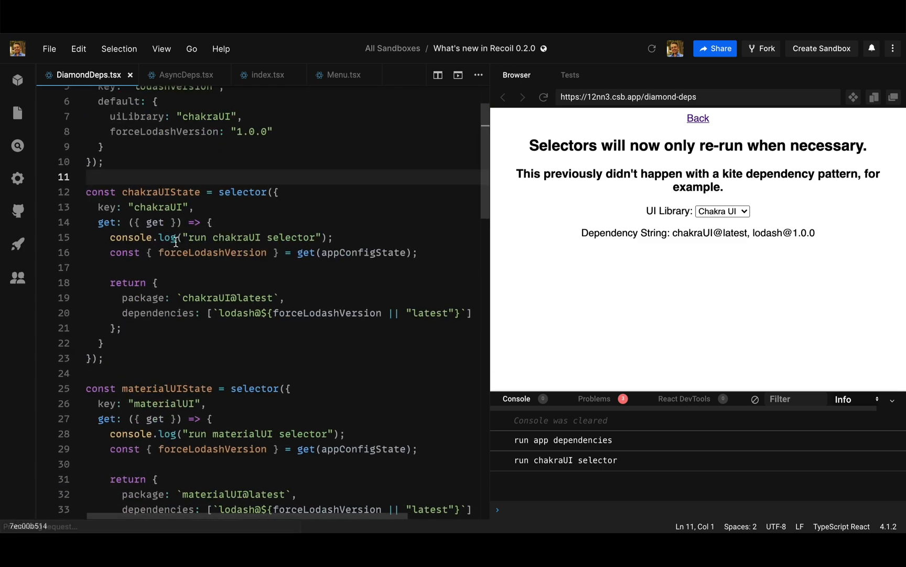
pyautogui.doubleClick(157, 313)
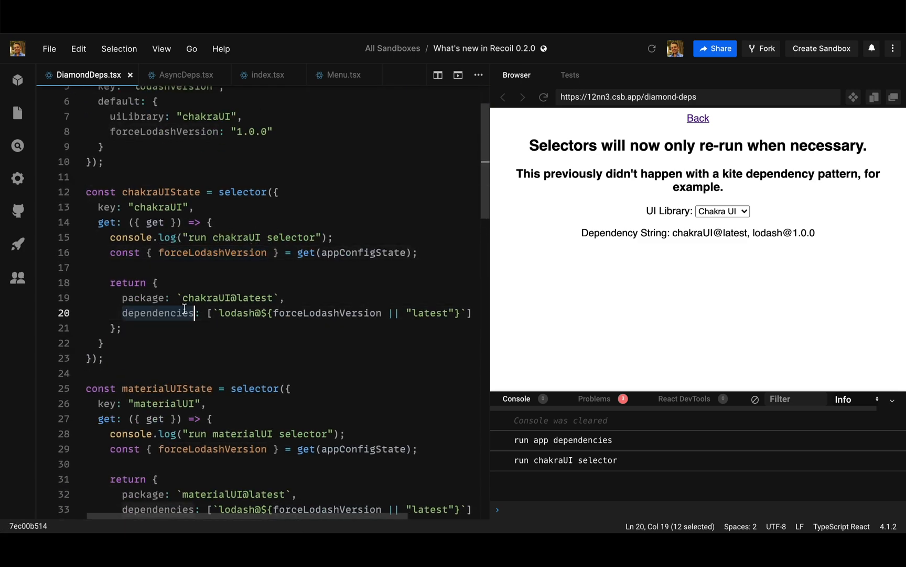
pyautogui.doubleClick(237, 313)
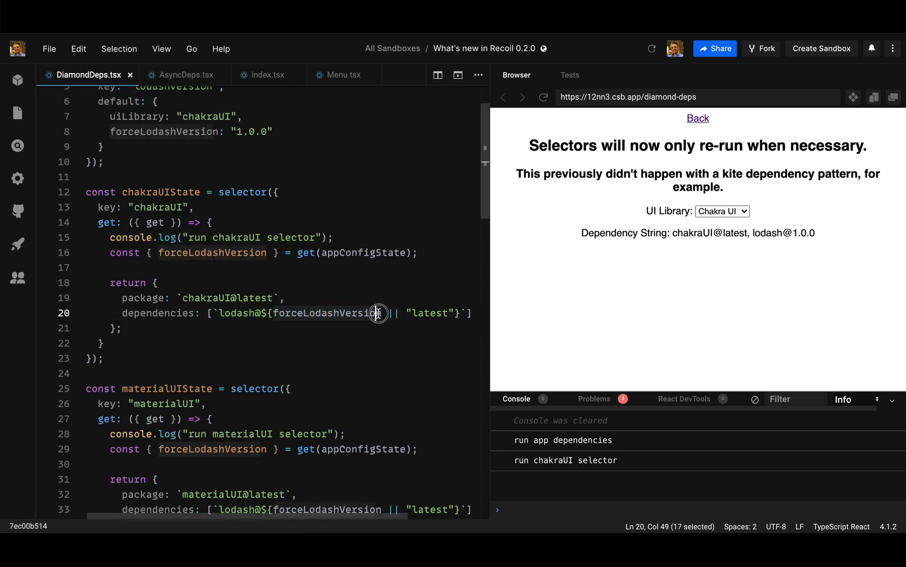
pyautogui.click(418, 313)
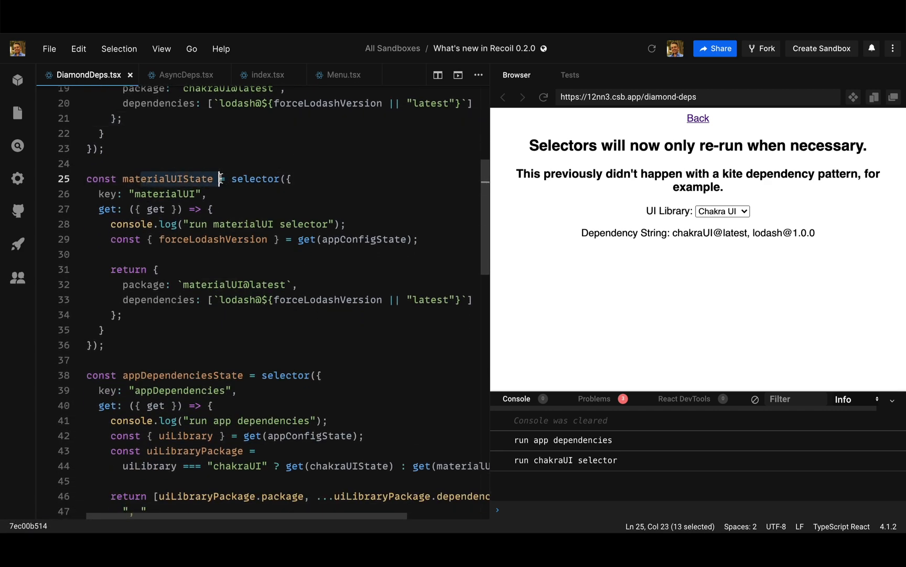
pyautogui.scroll(-3)
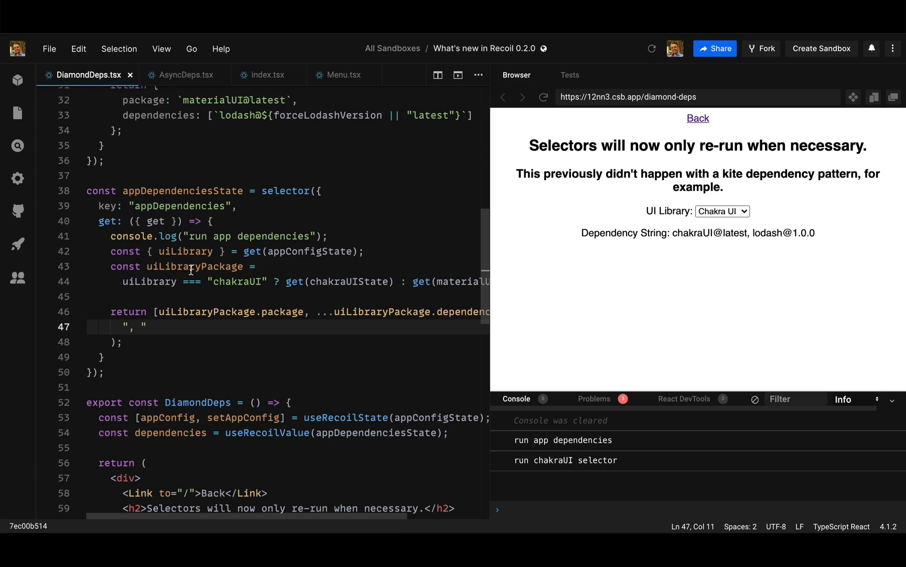
pyautogui.doubleClick(149, 281)
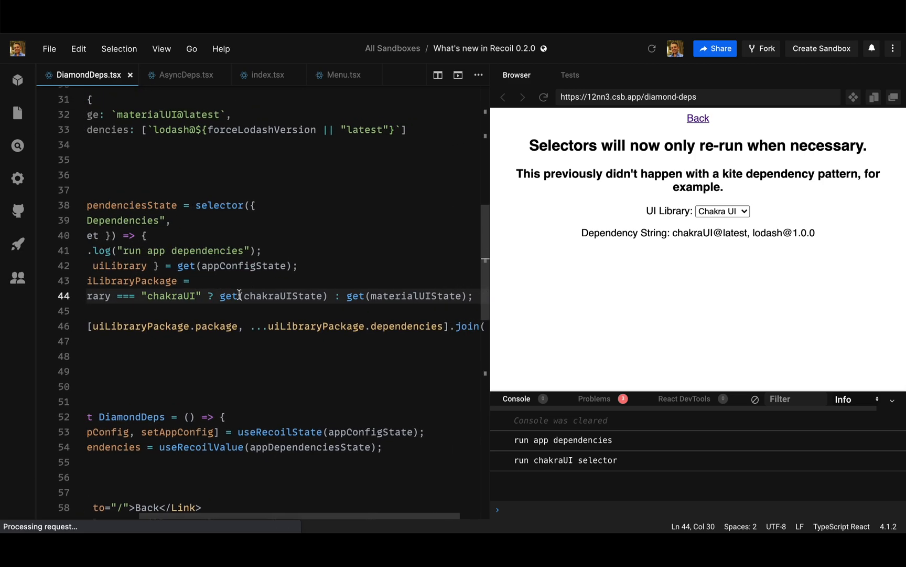
pyautogui.moveTo(219, 296); pyautogui.dragTo(328, 295)
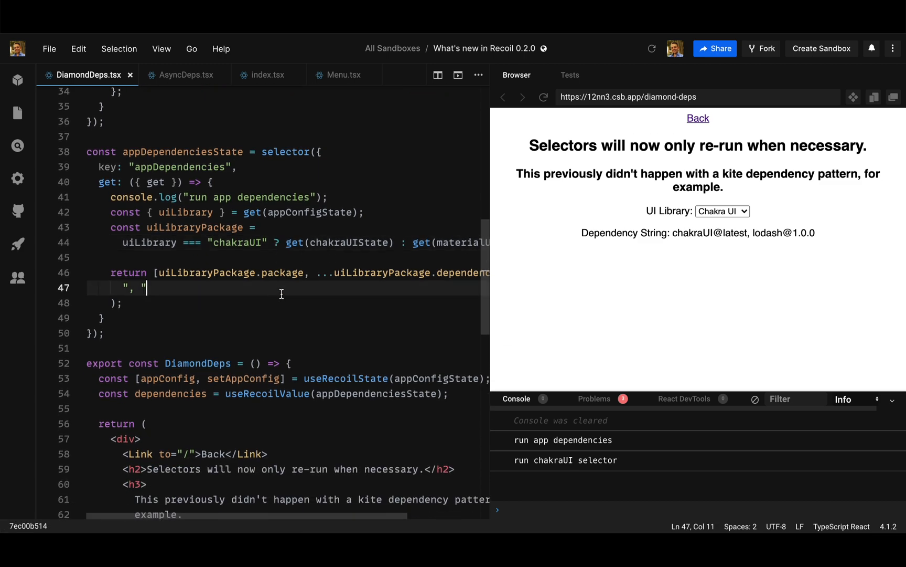
pyautogui.scroll(-3)
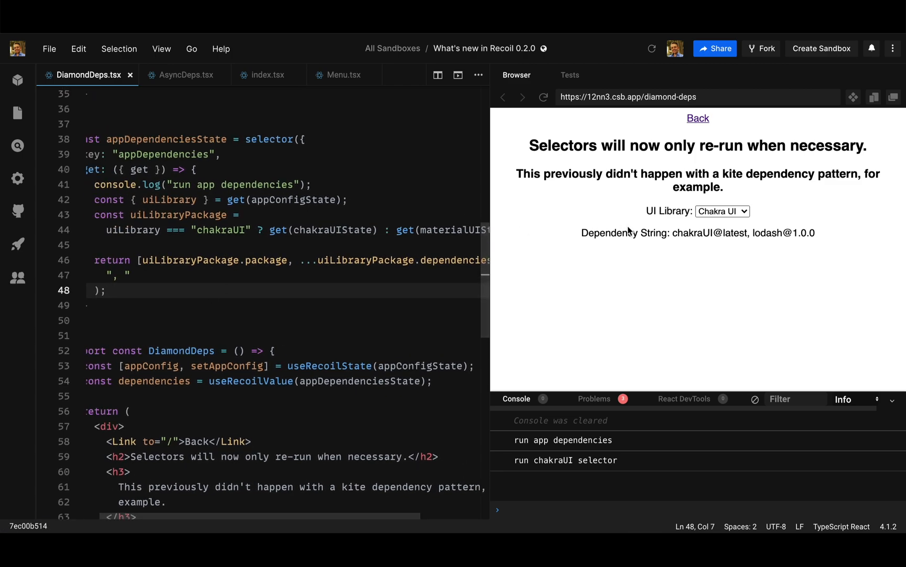
pyautogui.scroll(-3)
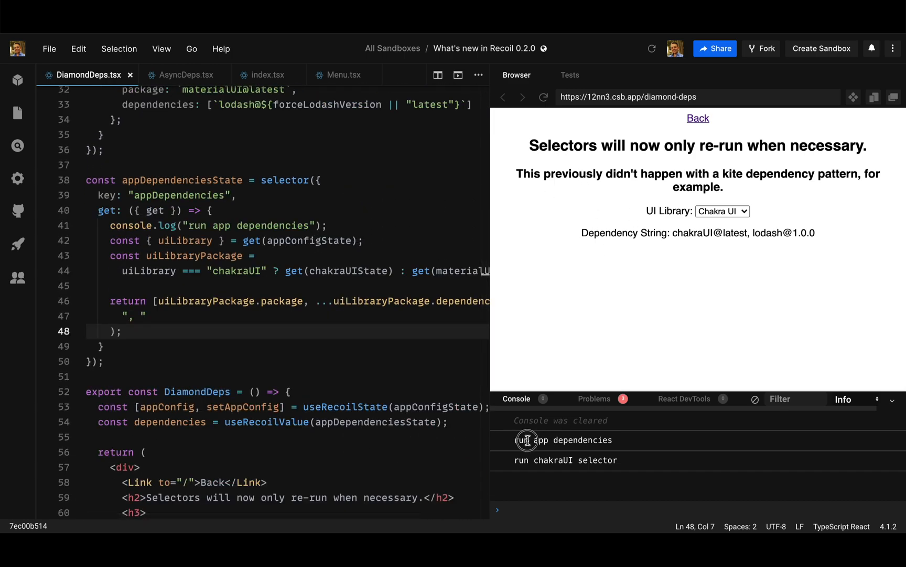
pyautogui.doubleClick(181, 180)
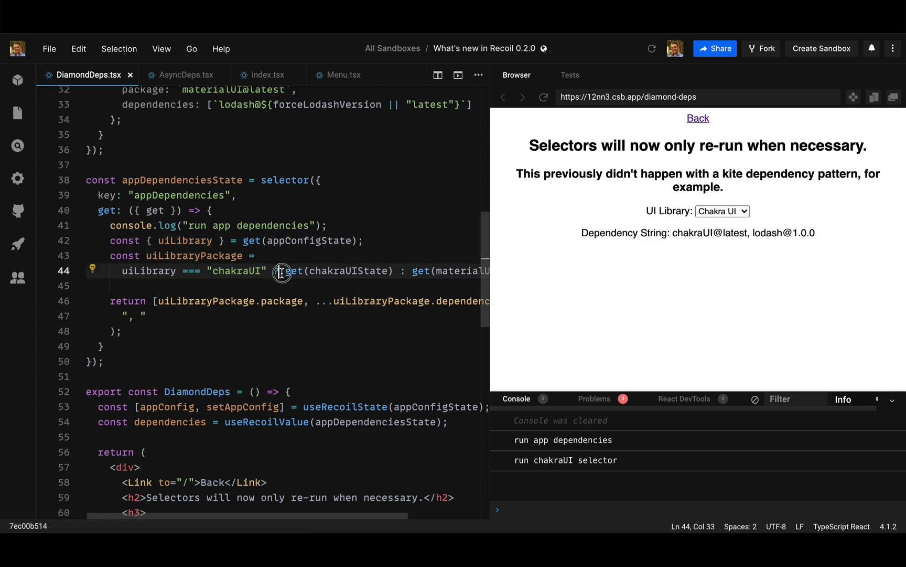
pyautogui.doubleClick(346, 270)
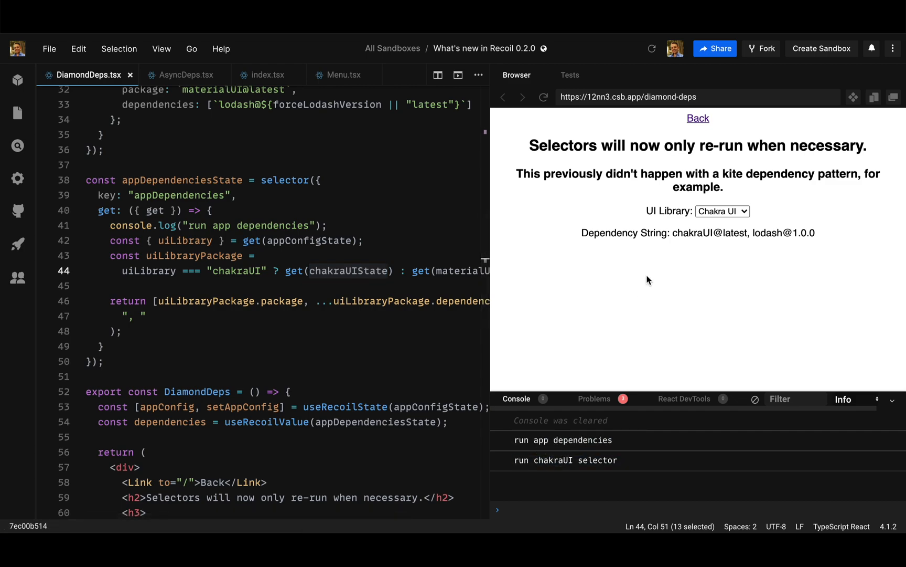
pyautogui.click(722, 211)
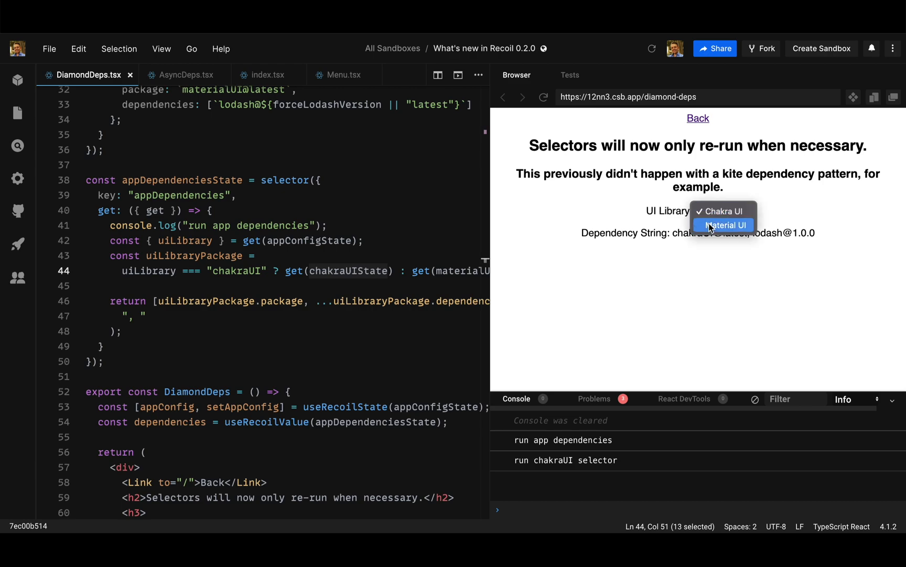
pyautogui.click(721, 211)
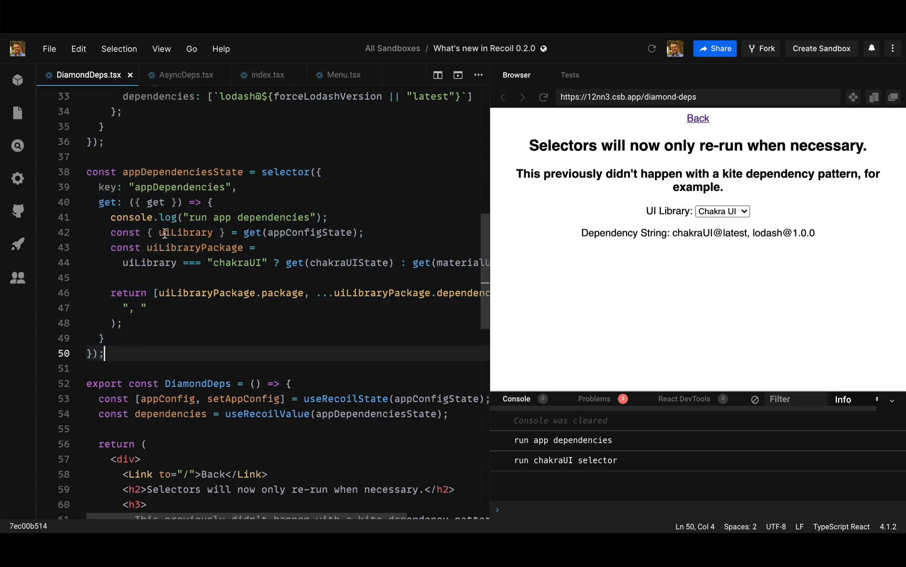
pyautogui.doubleClick(181, 232)
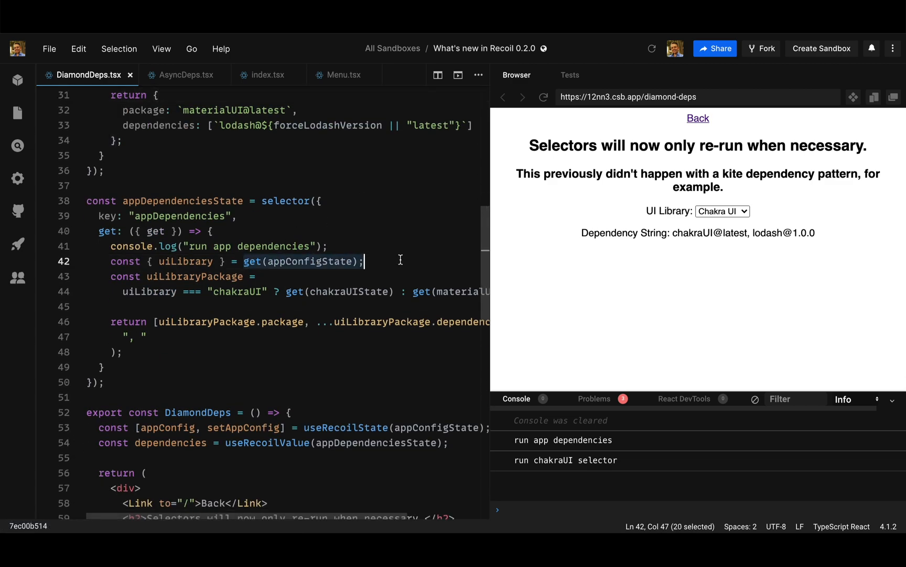
pyautogui.moveTo(324, 286)
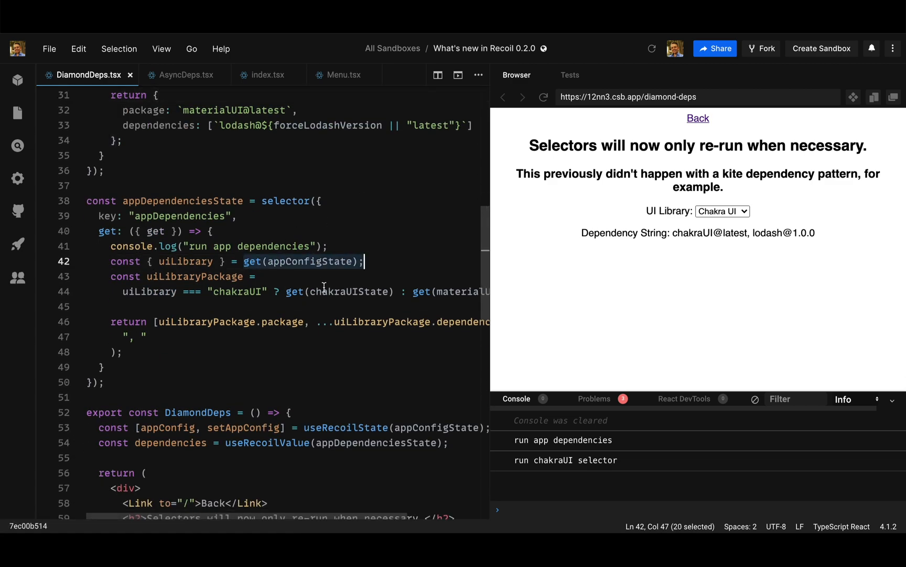
pyautogui.click(342, 307)
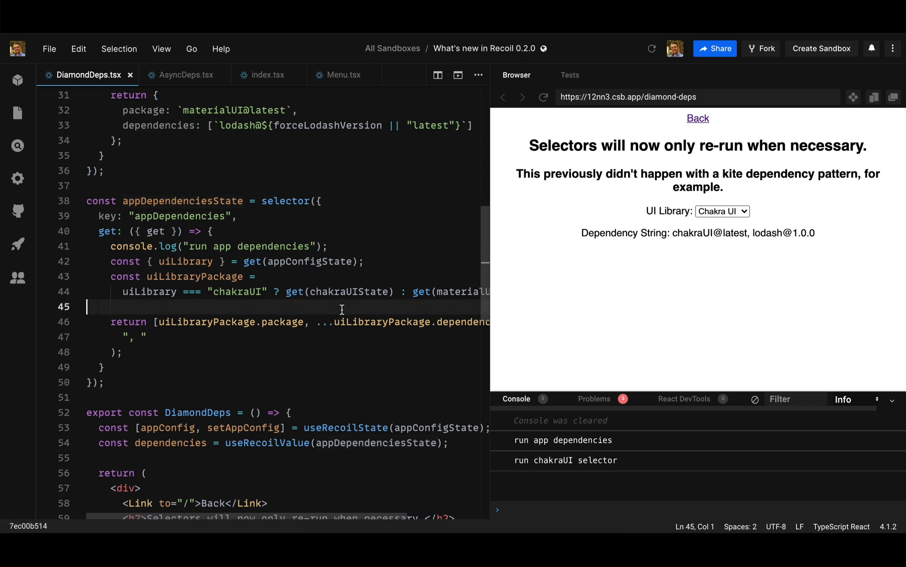
# - Highlight text in the editor, then choose Material UI as the preview's UI library
pyautogui.moveTo(285, 291); pyautogui.dragTo(395, 292)
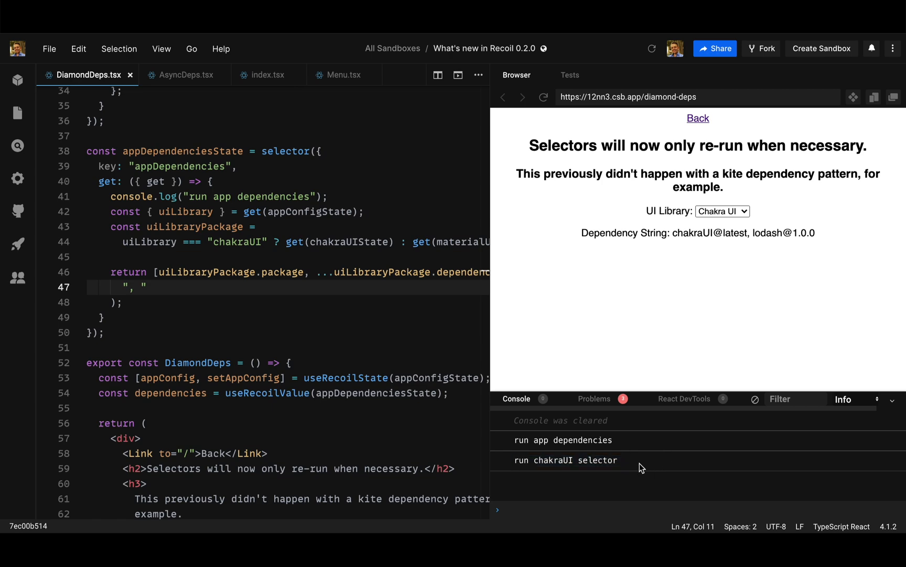
pyautogui.click(722, 211)
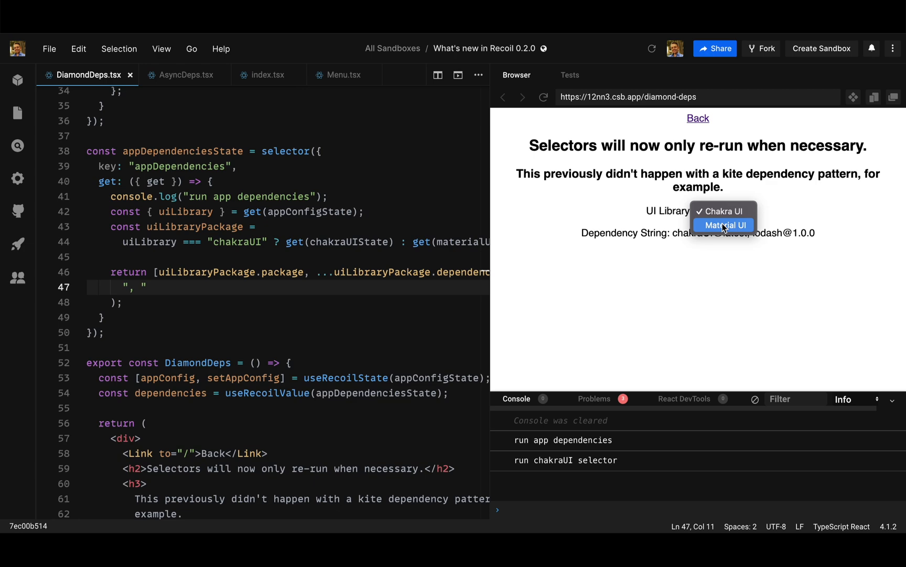
pyautogui.click(724, 225)
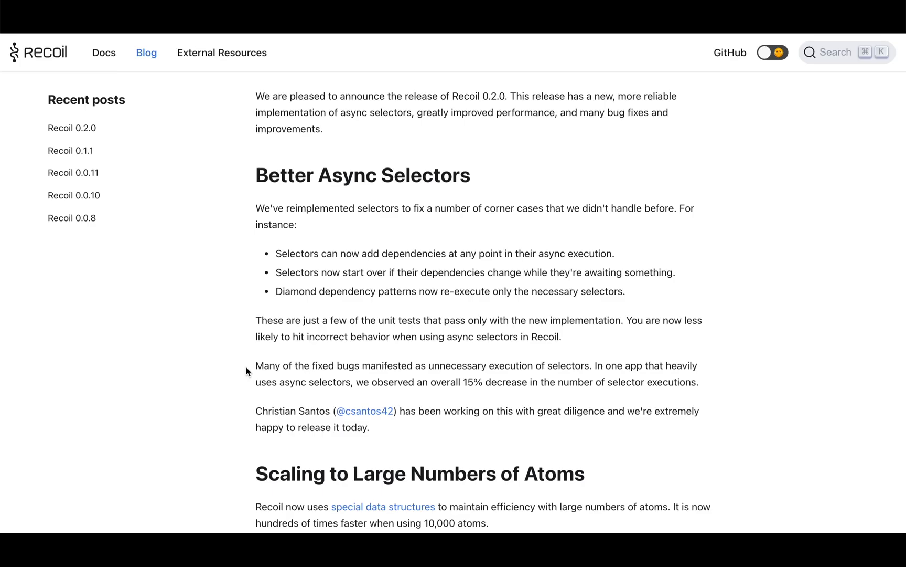
pyautogui.moveTo(255, 365); pyautogui.dragTo(414, 365)
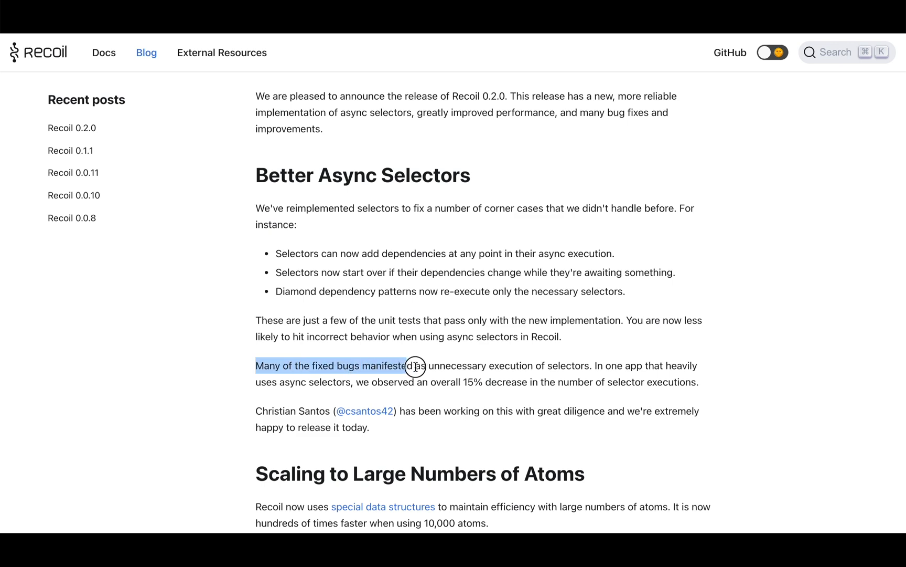
pyautogui.moveTo(413, 367); pyautogui.dragTo(599, 381)
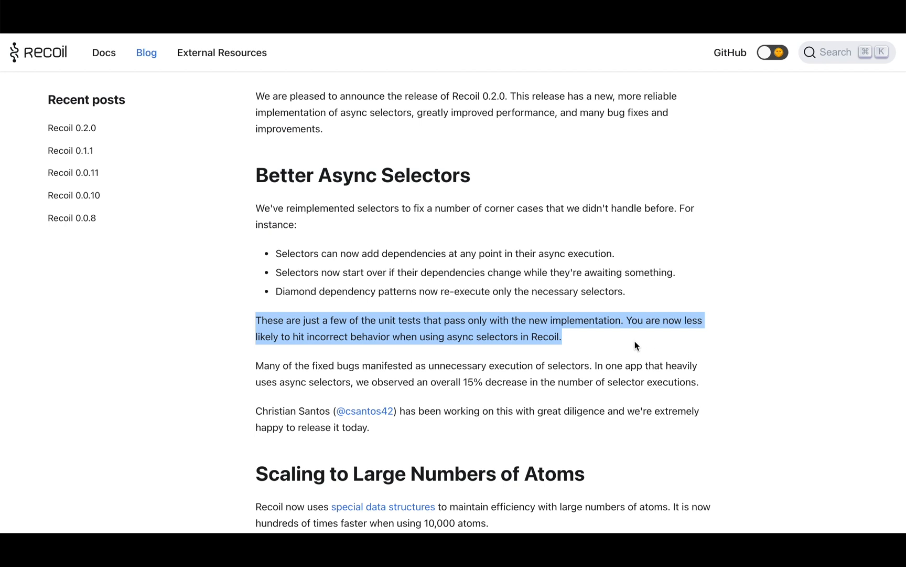
pyautogui.click(633, 345)
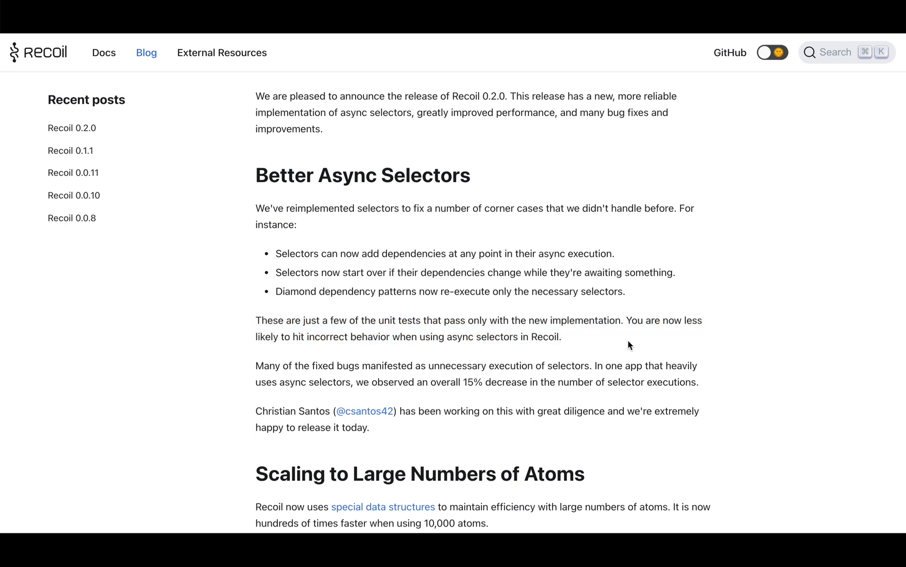
pyautogui.moveTo(609, 354)
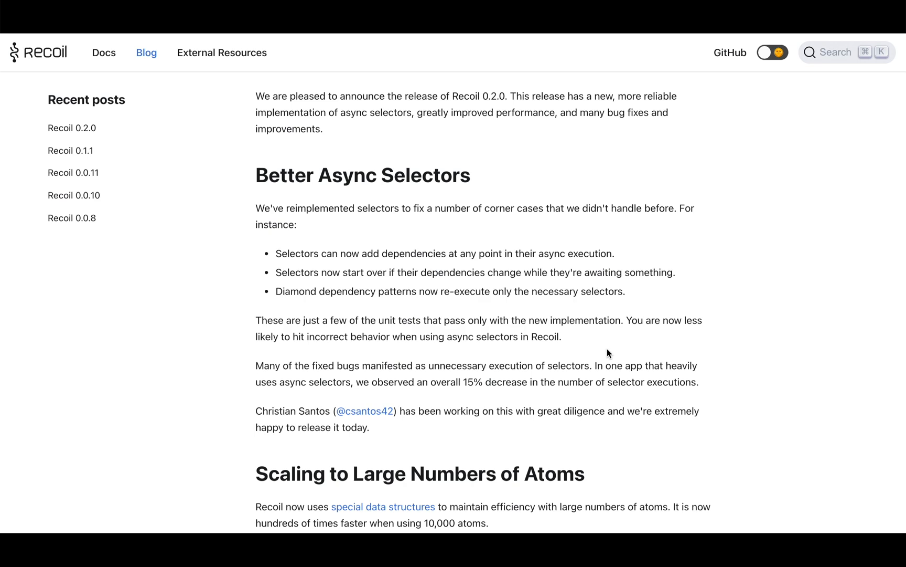
pyautogui.moveTo(592, 357)
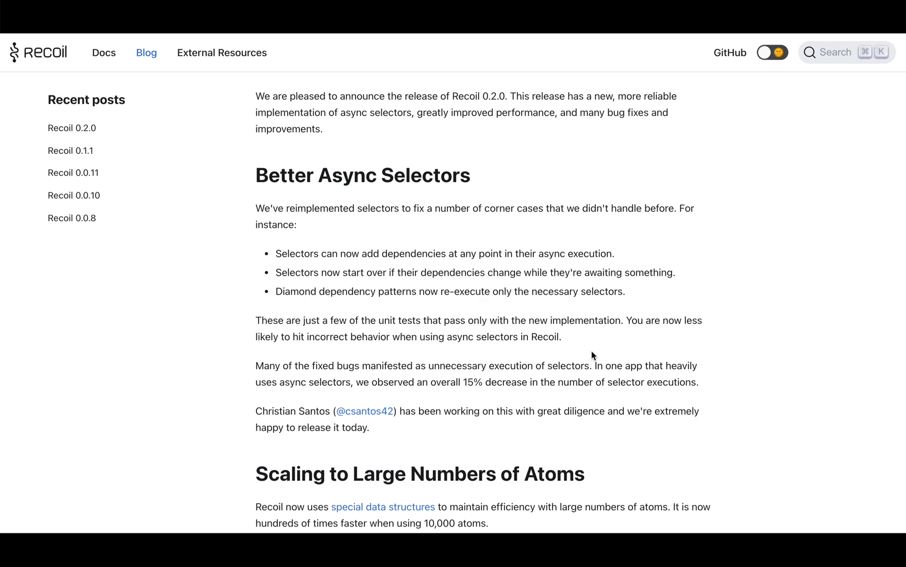
pyautogui.moveTo(242, 324)
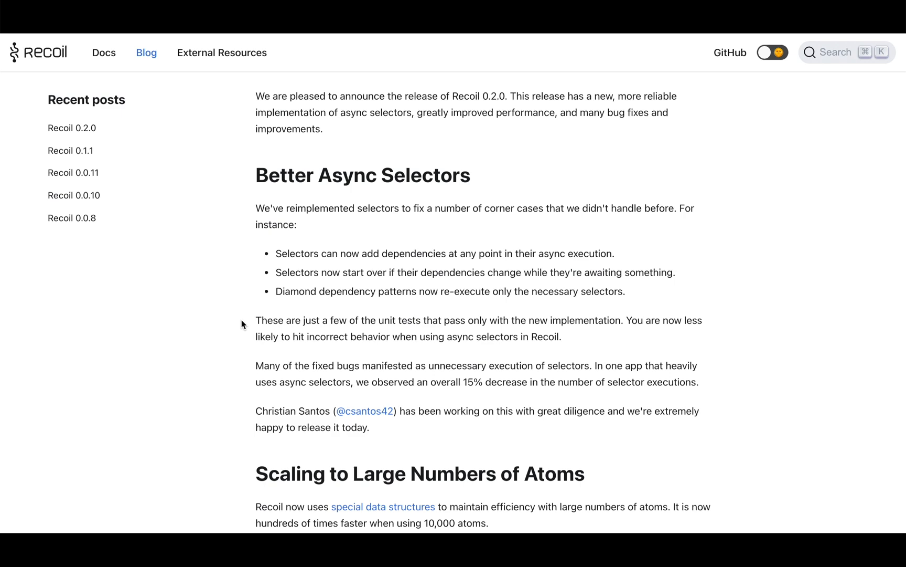
# - Scroll the blog post, highlight the phrase '10,000 atoms', then clear it
pyautogui.scroll(-3)
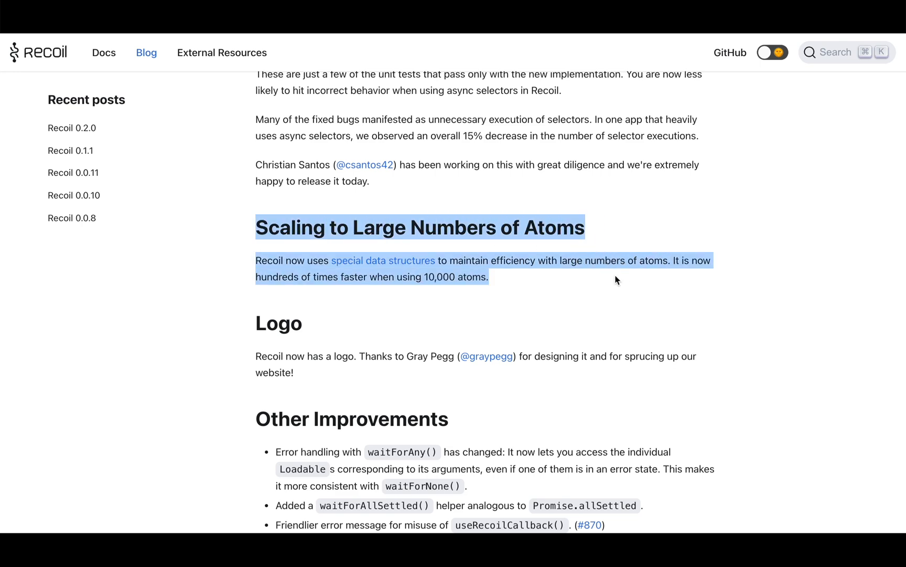
pyautogui.moveTo(386, 265)
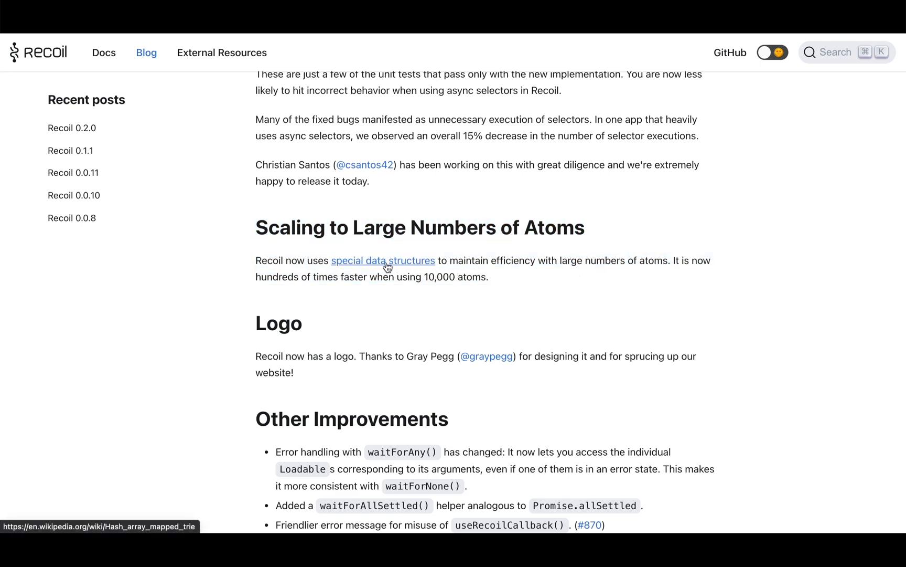
pyautogui.click(383, 260)
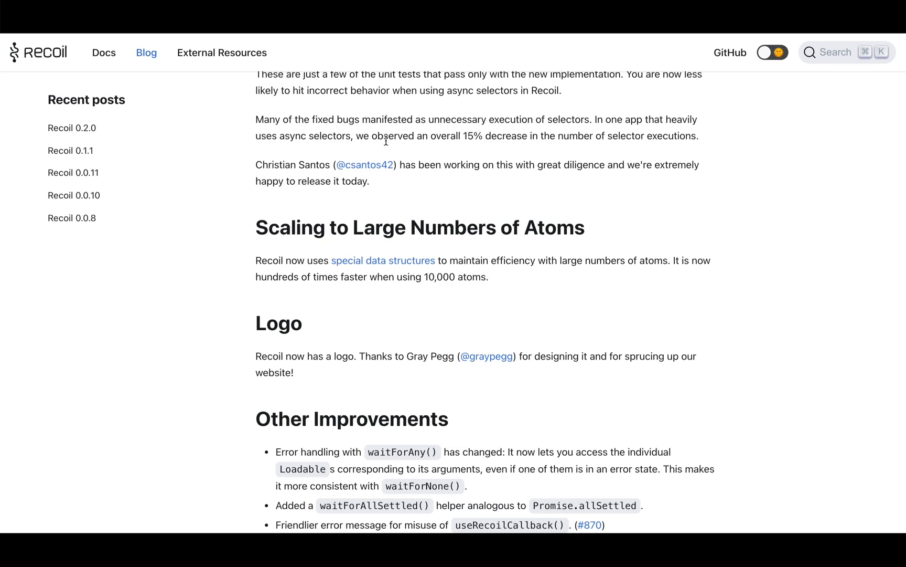
pyautogui.moveTo(390, 122)
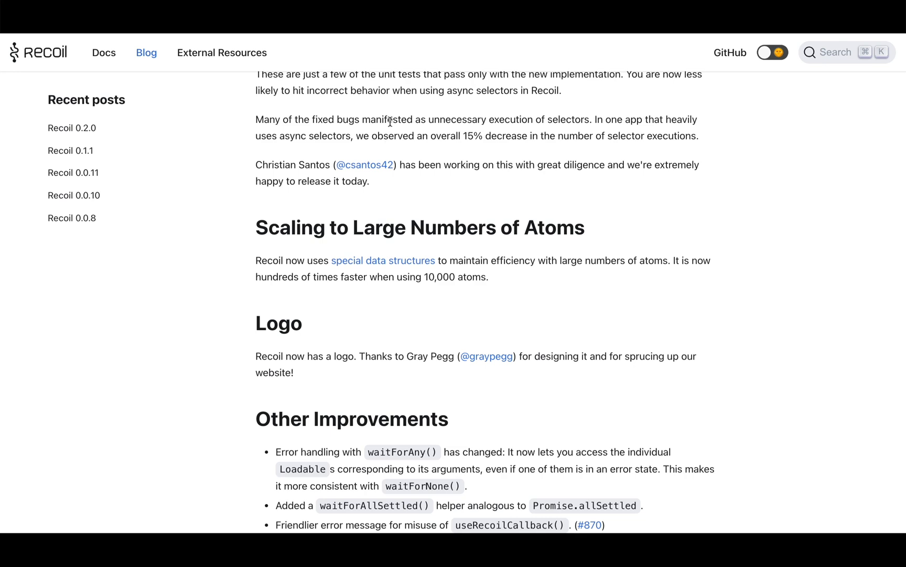
pyautogui.moveTo(432, 280)
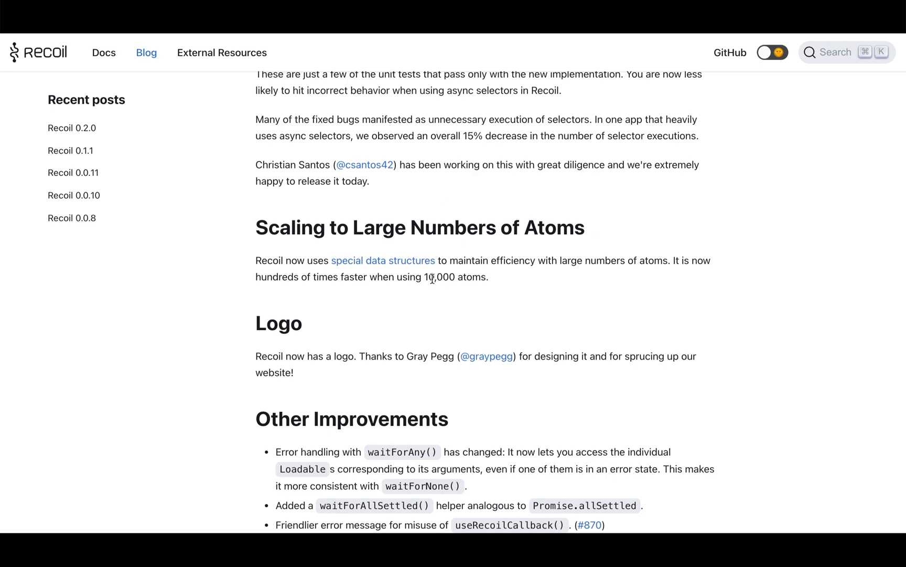
pyautogui.moveTo(423, 277); pyautogui.dragTo(487, 277)
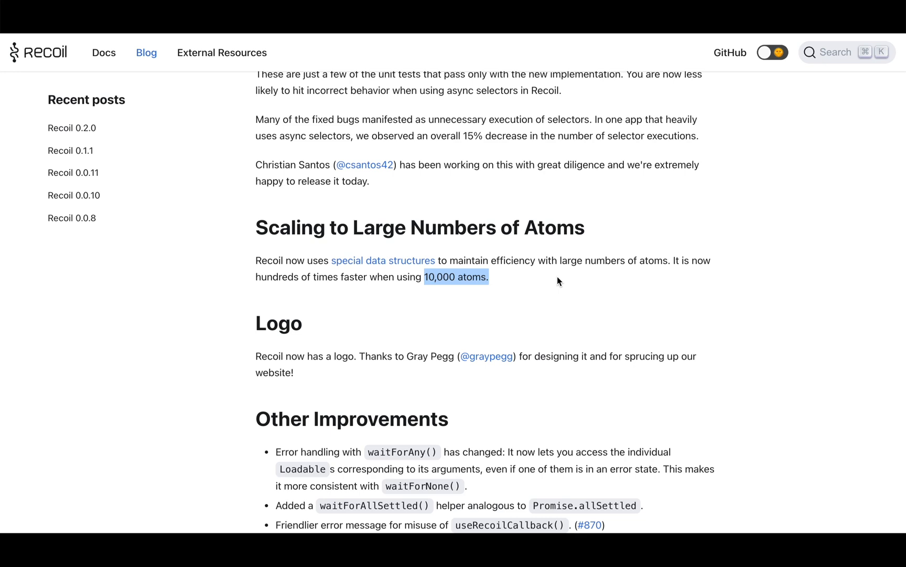
pyautogui.click(559, 281)
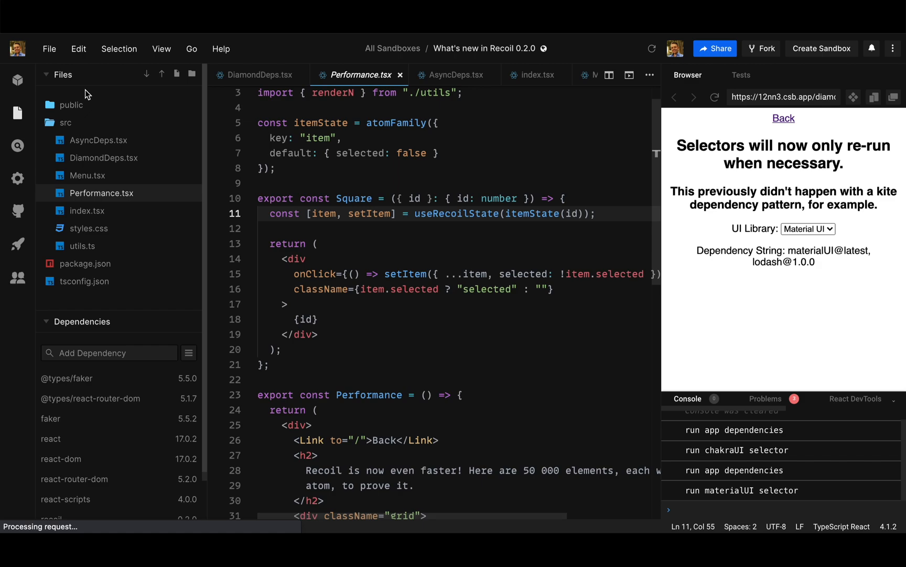
# - Go back to the demo start page, open the performance demo, and highlight the selection toggle code
pyautogui.click(784, 118)
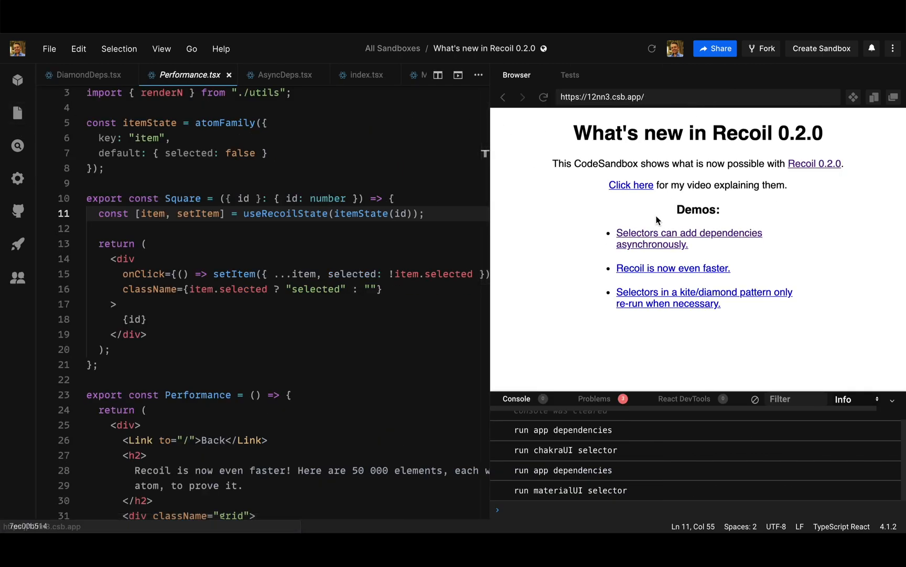
pyautogui.moveTo(676, 271)
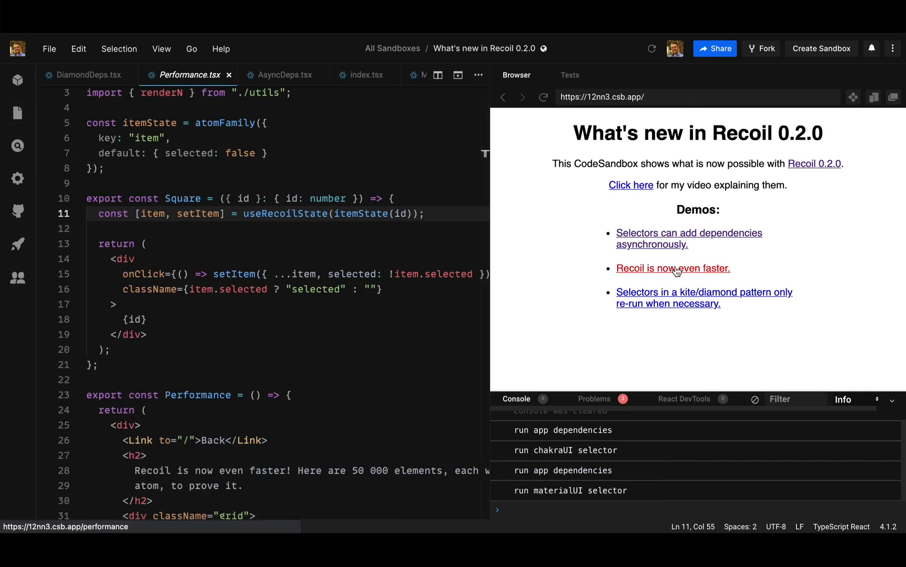
pyautogui.click(673, 268)
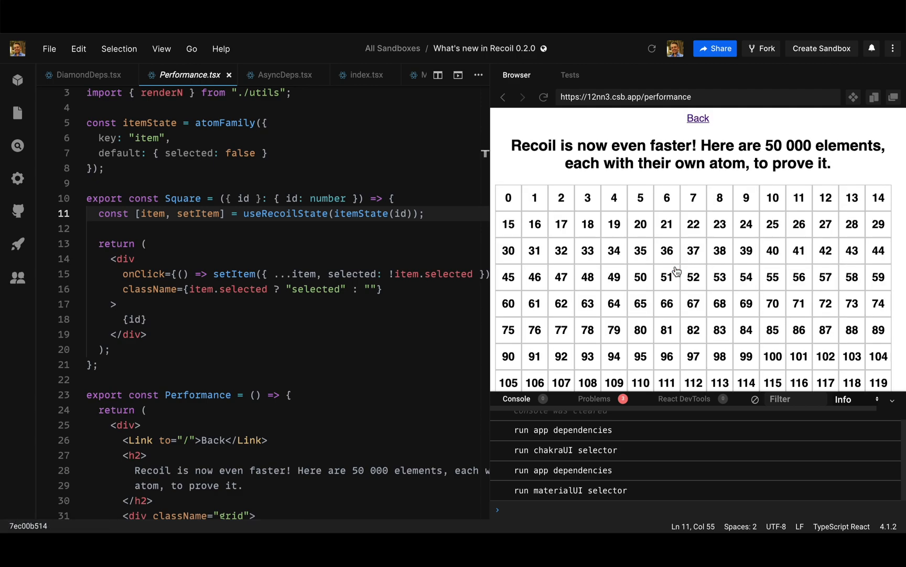
pyautogui.scroll(-3)
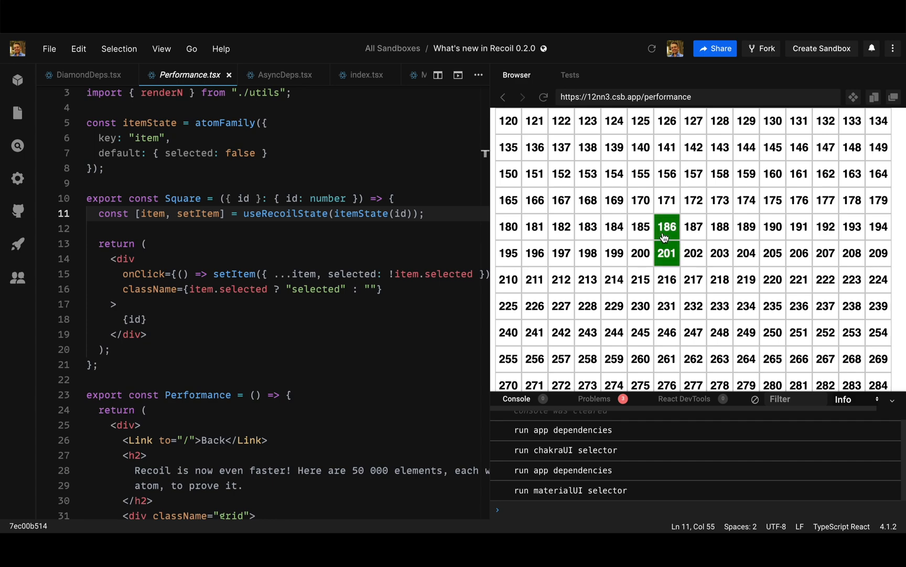
pyautogui.doubleClick(234, 274)
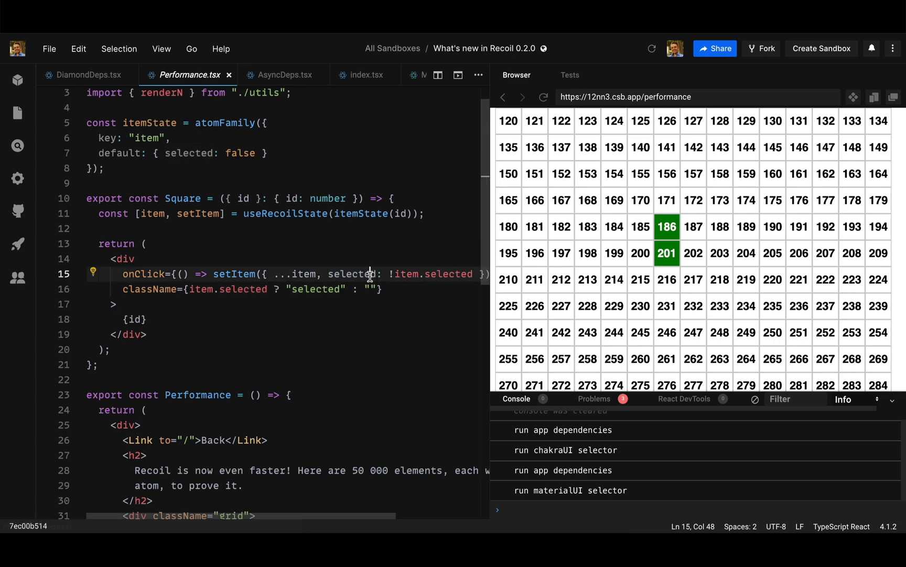
# - Toggle three grid squares, including square 203, to green
pyautogui.click(615, 227)
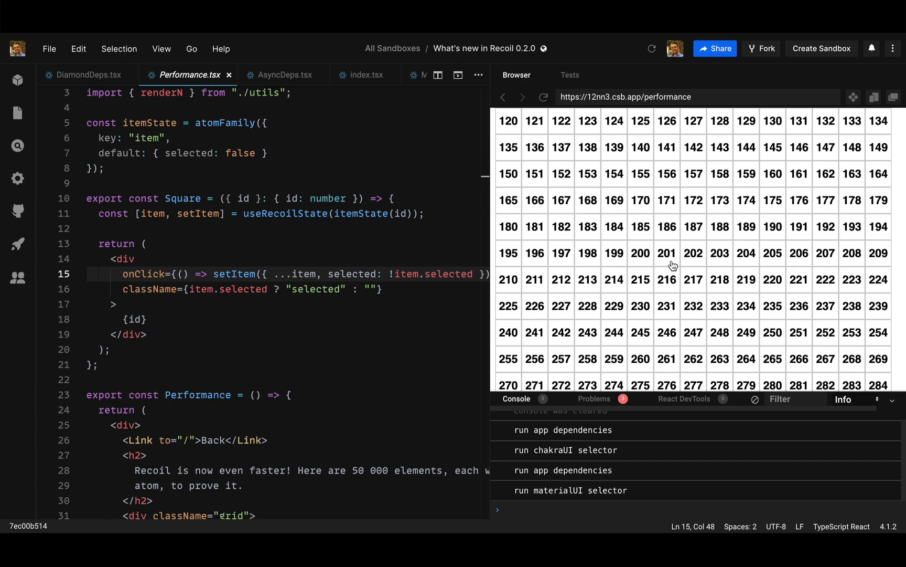
pyautogui.click(666, 226)
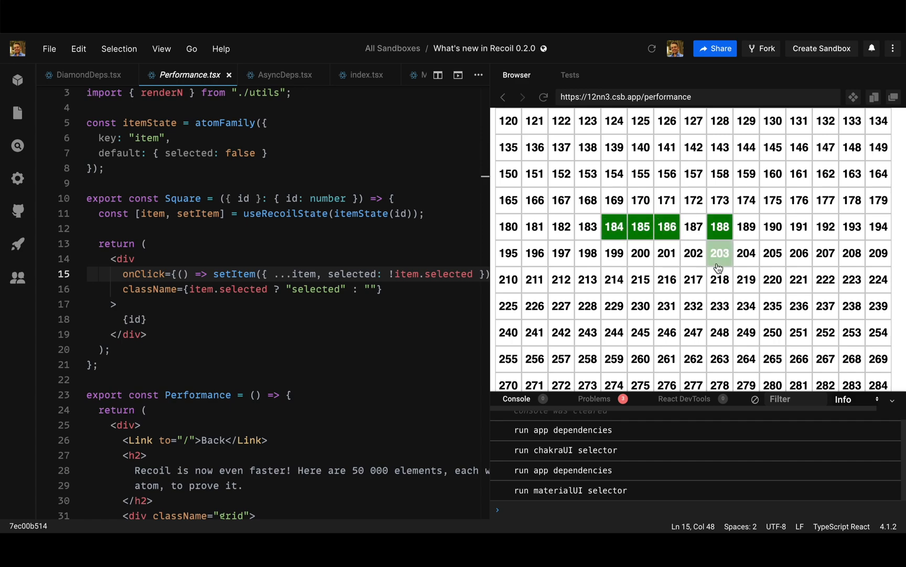
pyautogui.click(694, 280)
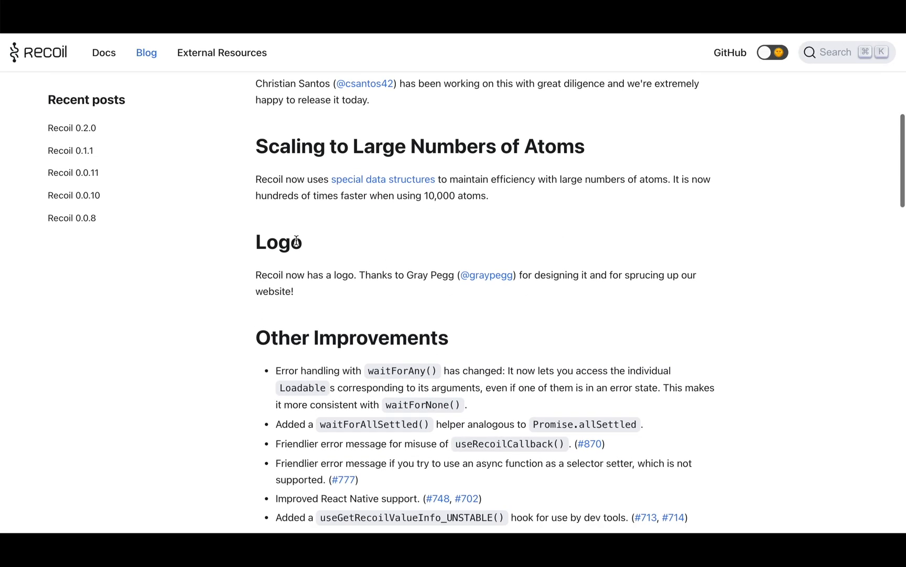
pyautogui.moveTo(35, 53)
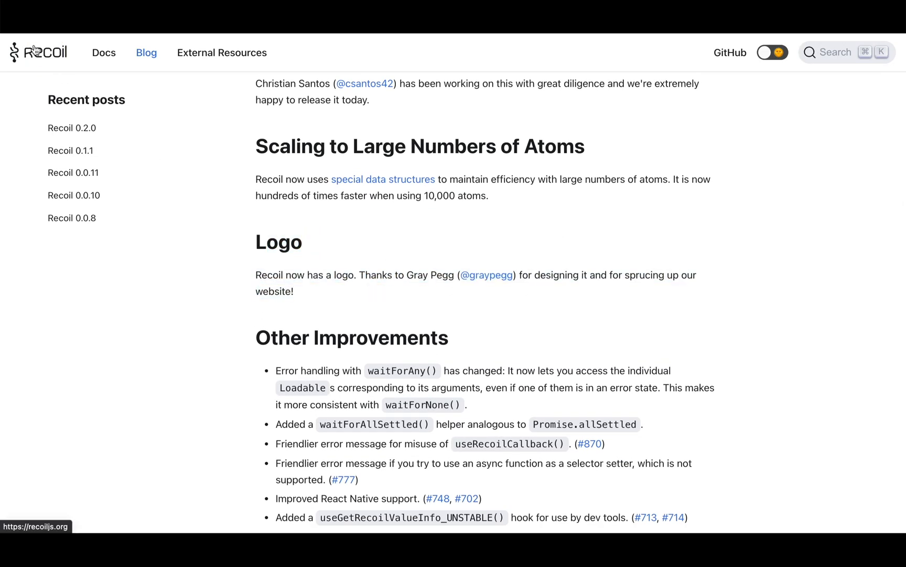
pyautogui.click(40, 52)
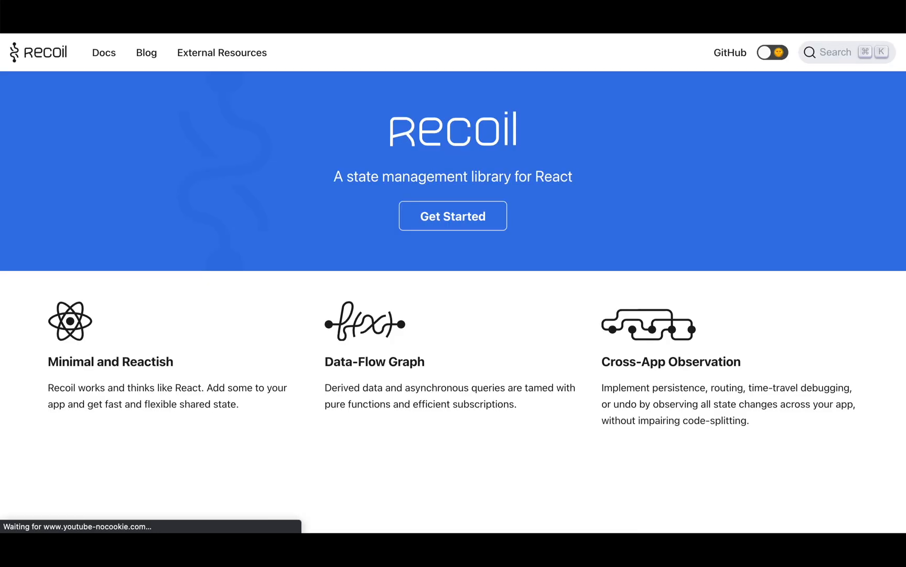
pyautogui.scroll(-3)
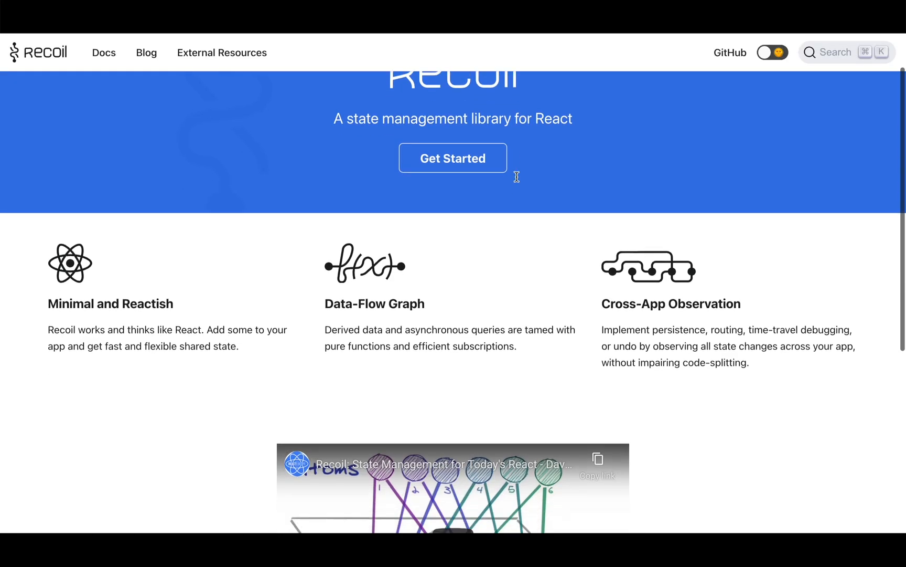
pyautogui.scroll(-3)
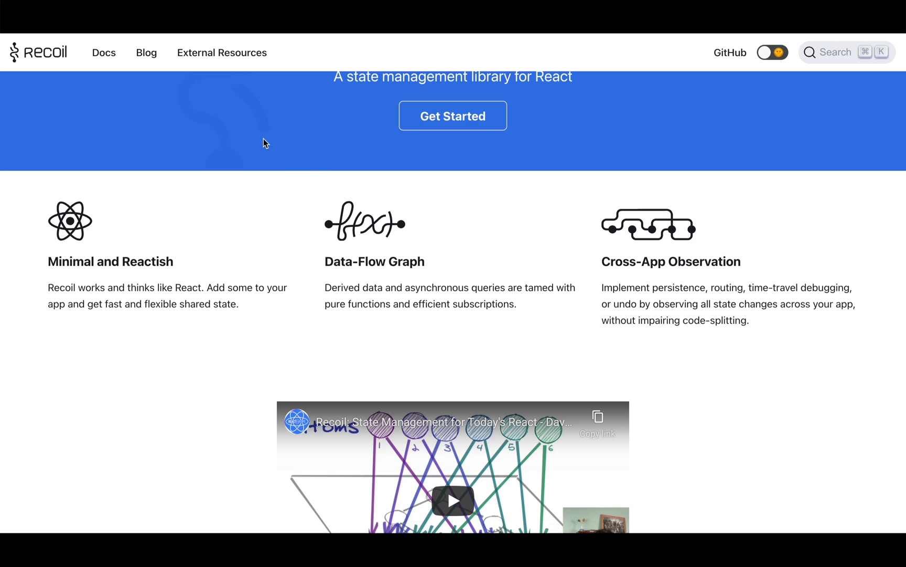
pyautogui.click(146, 53)
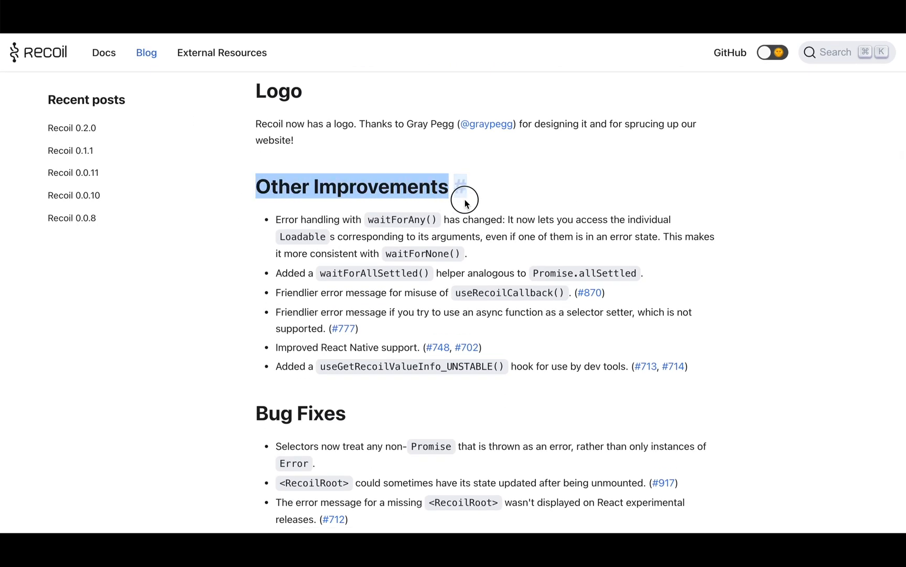
# - Highlight the Bug Fixes heading and first fixes, scroll past the IE 11 item, clearing highlights
pyautogui.moveTo(461, 187); pyautogui.dragTo(651, 367)
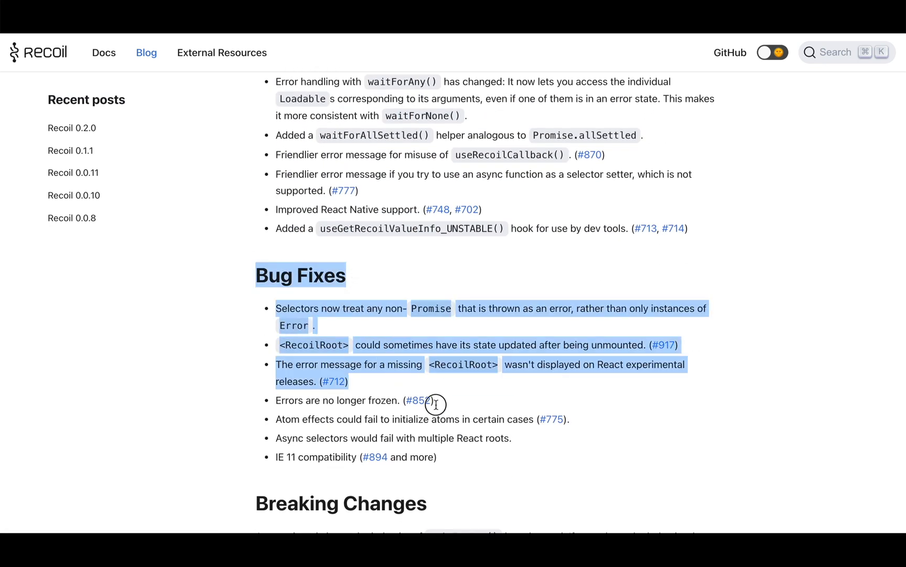
pyautogui.scroll(-3)
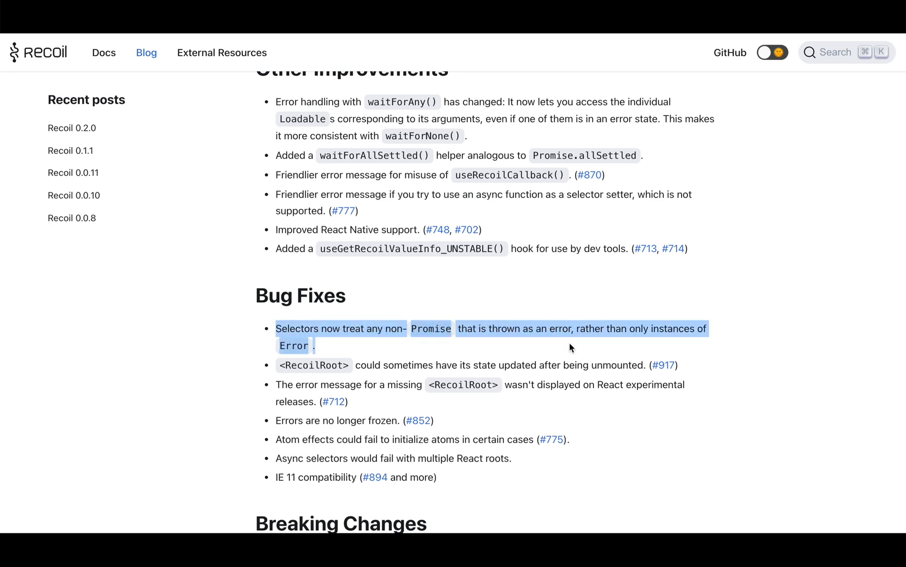
pyautogui.scroll(-3)
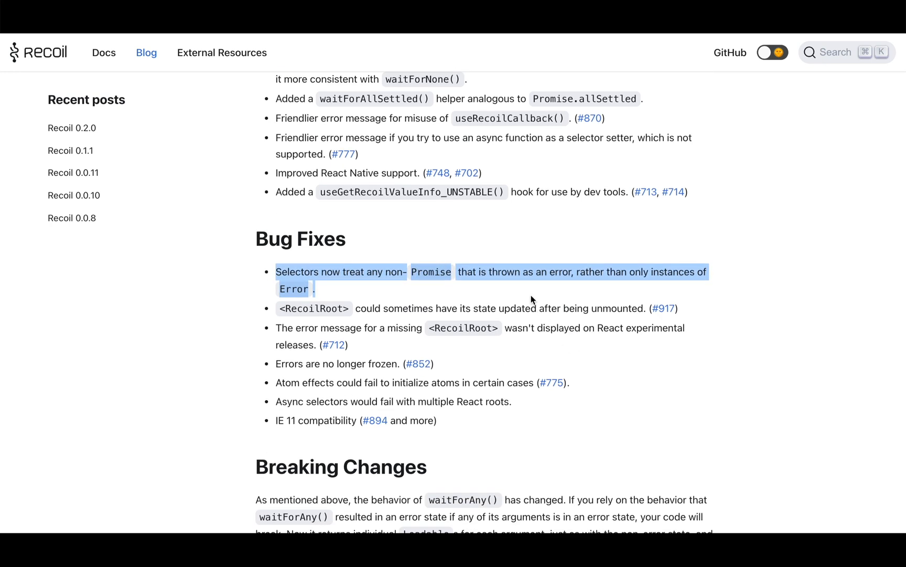
pyautogui.click(532, 299)
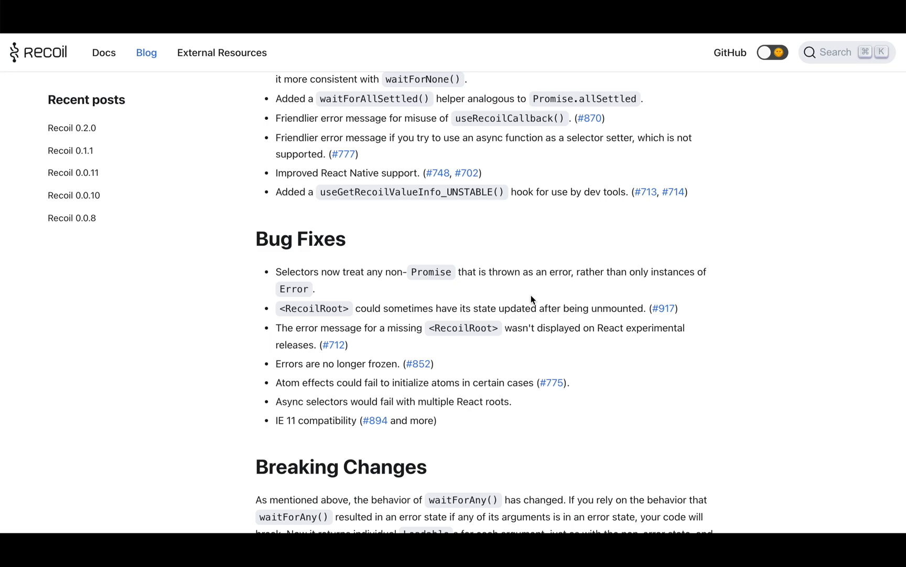
pyautogui.scroll(-3)
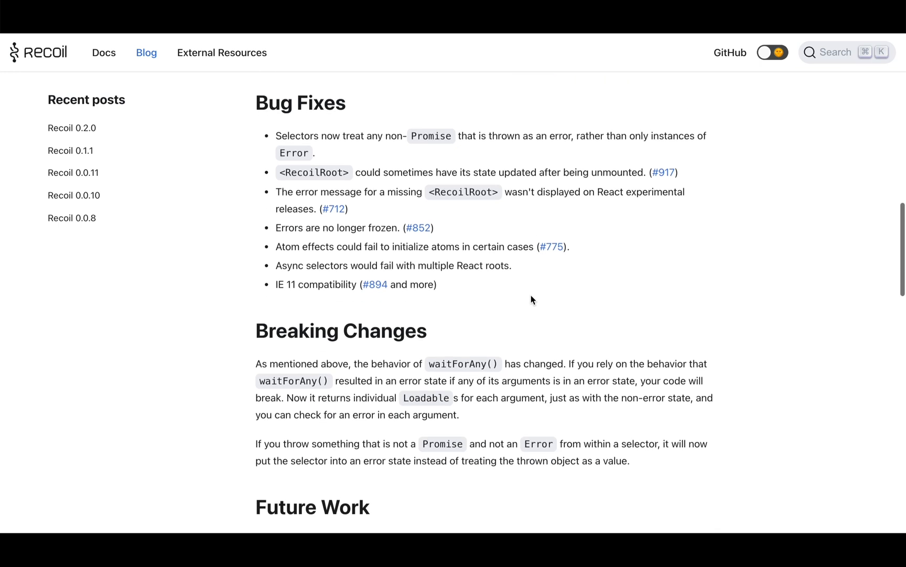
pyautogui.moveTo(311, 285)
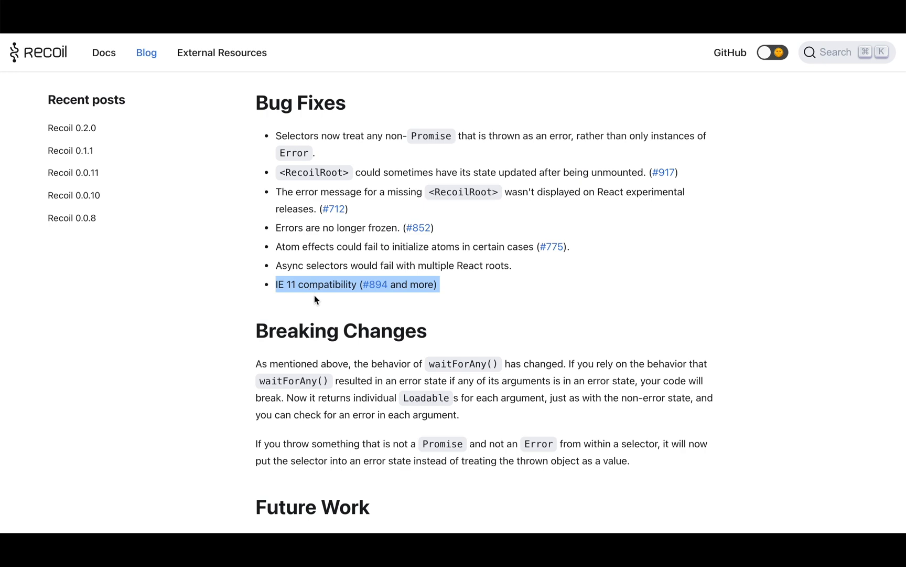
pyautogui.click(317, 300)
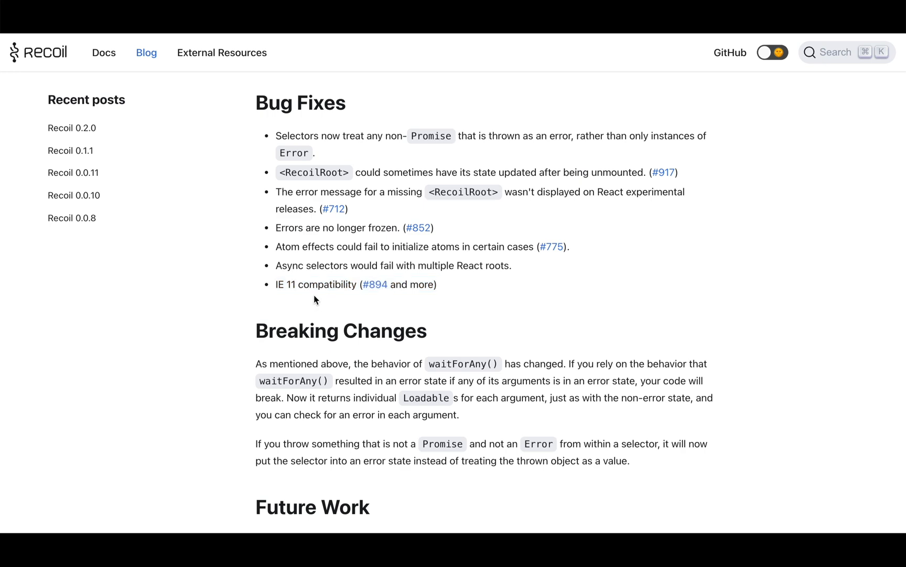
# - Highlight 'automatically delete atoms and selectors that are no longer being used' under Future Work
pyautogui.scroll(-3)
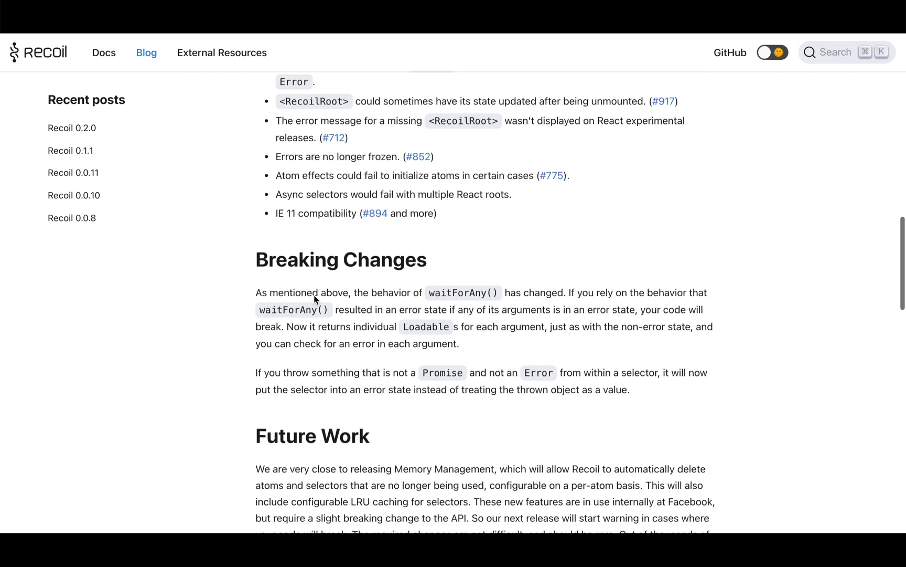
pyautogui.scroll(-3)
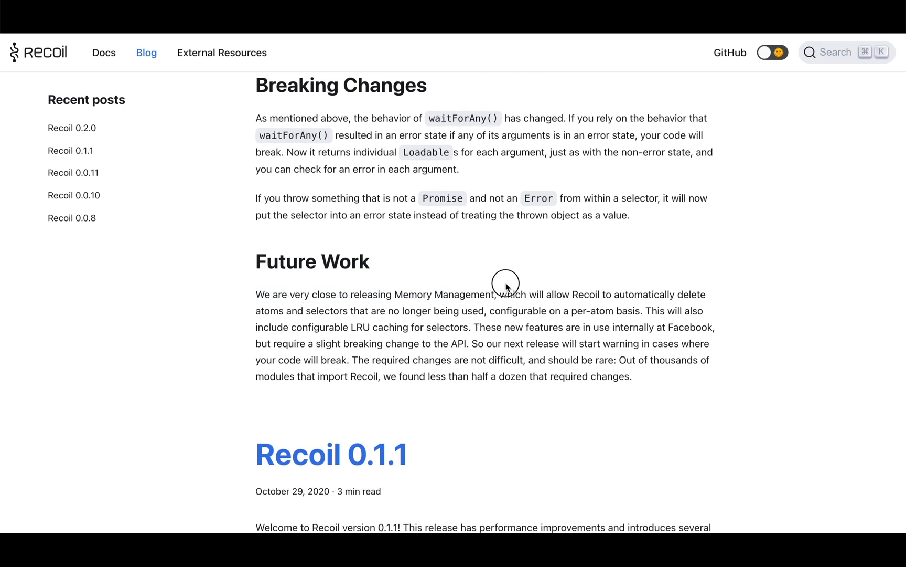
pyautogui.moveTo(255, 294); pyautogui.dragTo(496, 295)
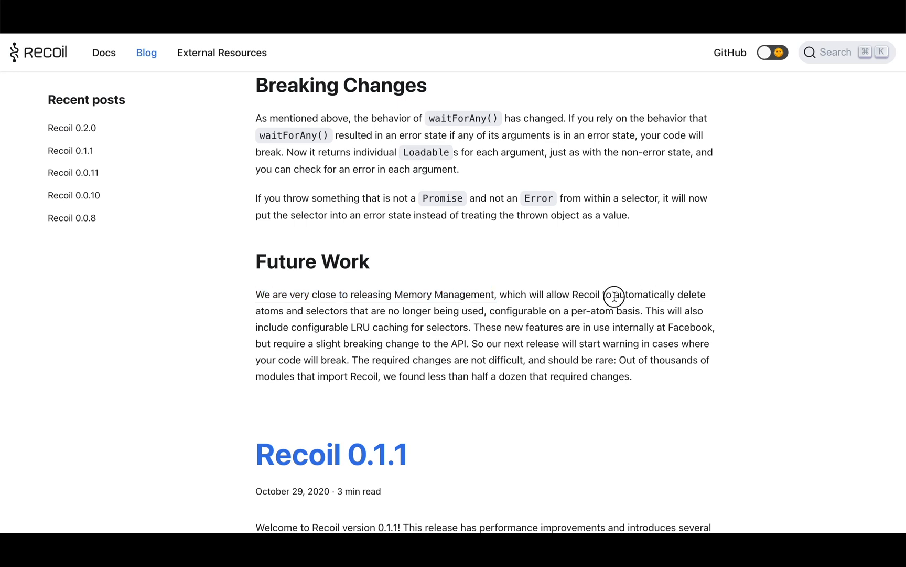
pyautogui.moveTo(614, 295); pyautogui.dragTo(462, 310)
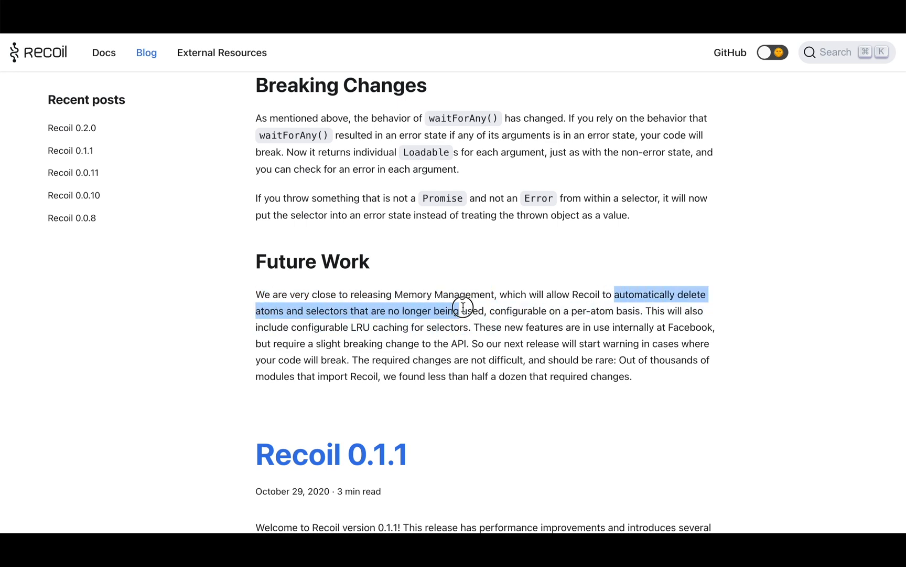